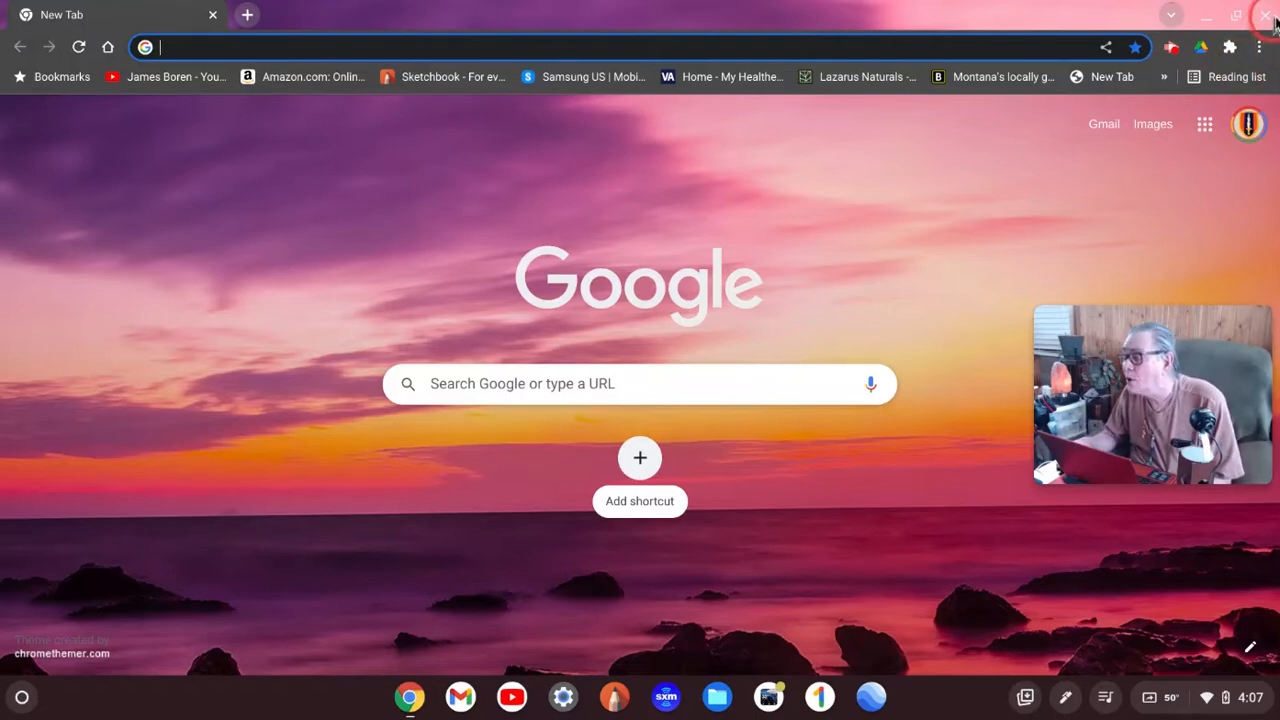
Close the Chrome window to reveal the sea-stack sunset desktop wallpaper
{"action": "left_click", "coordinate": [1263, 17]}
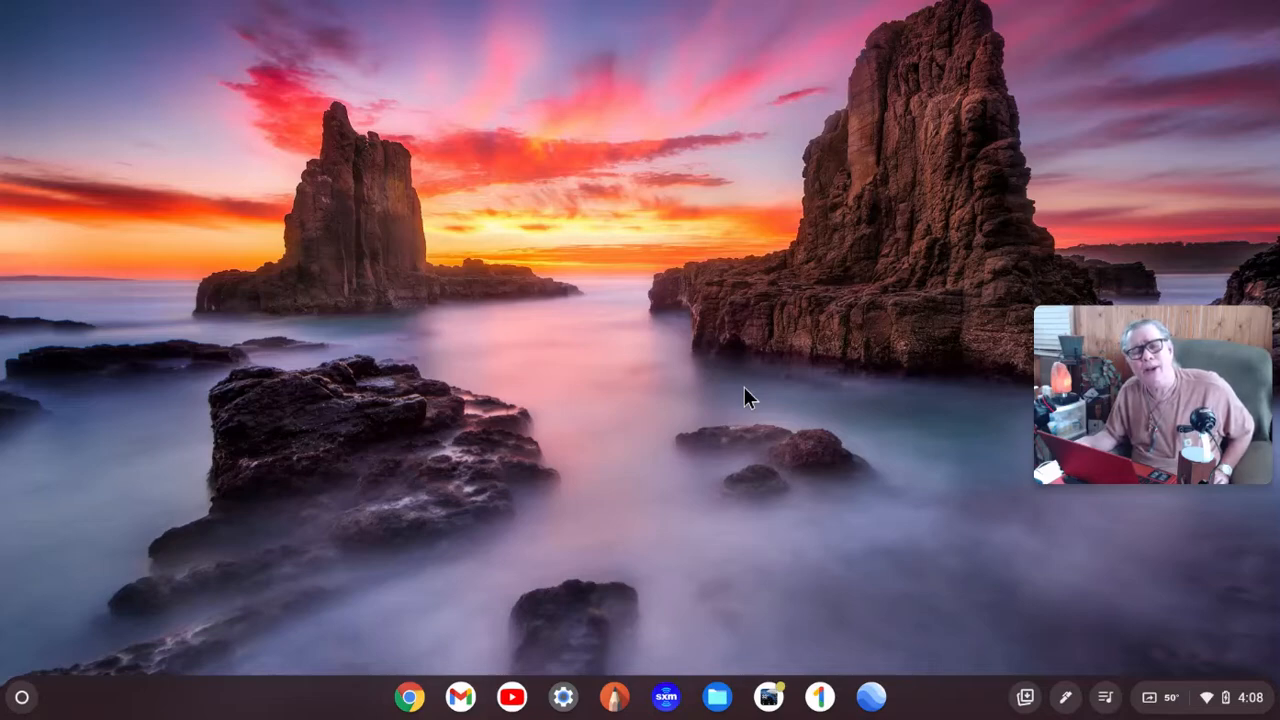
{"action": "mouse_move", "coordinate": [724, 395]}
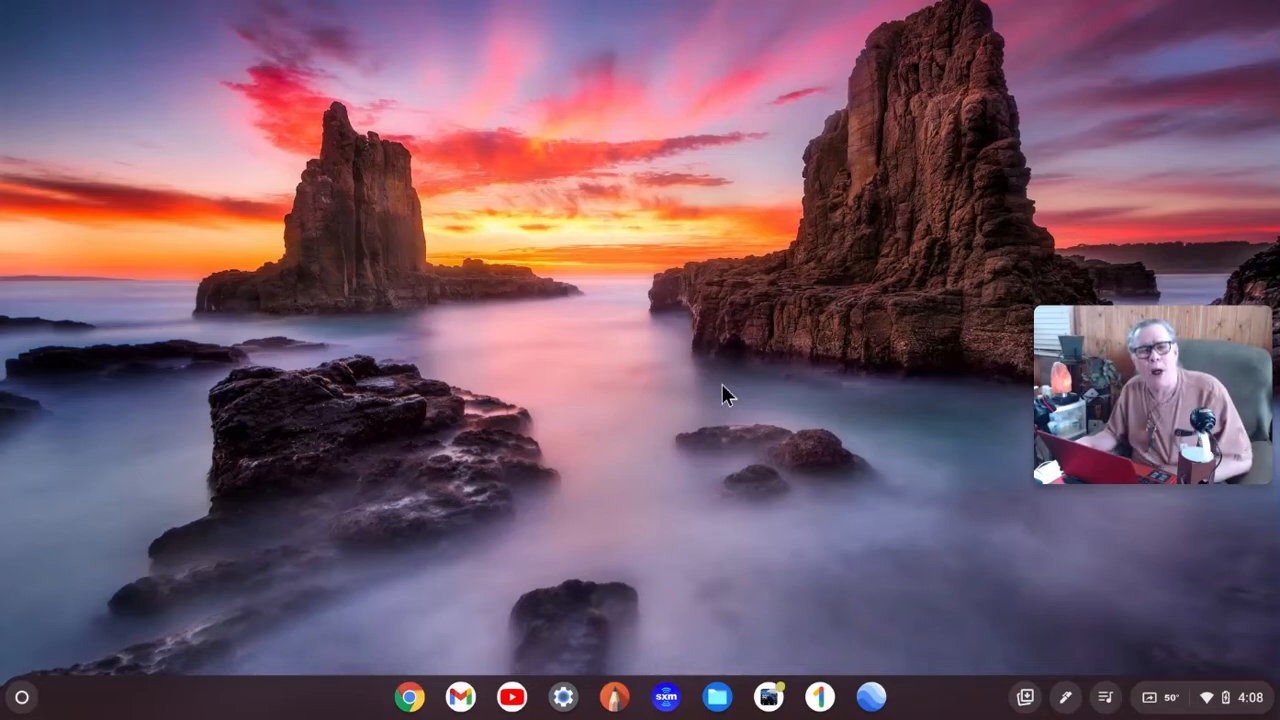
Launch Google Earth from the shelf to see satellite imagery of Livingston
{"action": "left_click", "coordinate": [712, 371]}
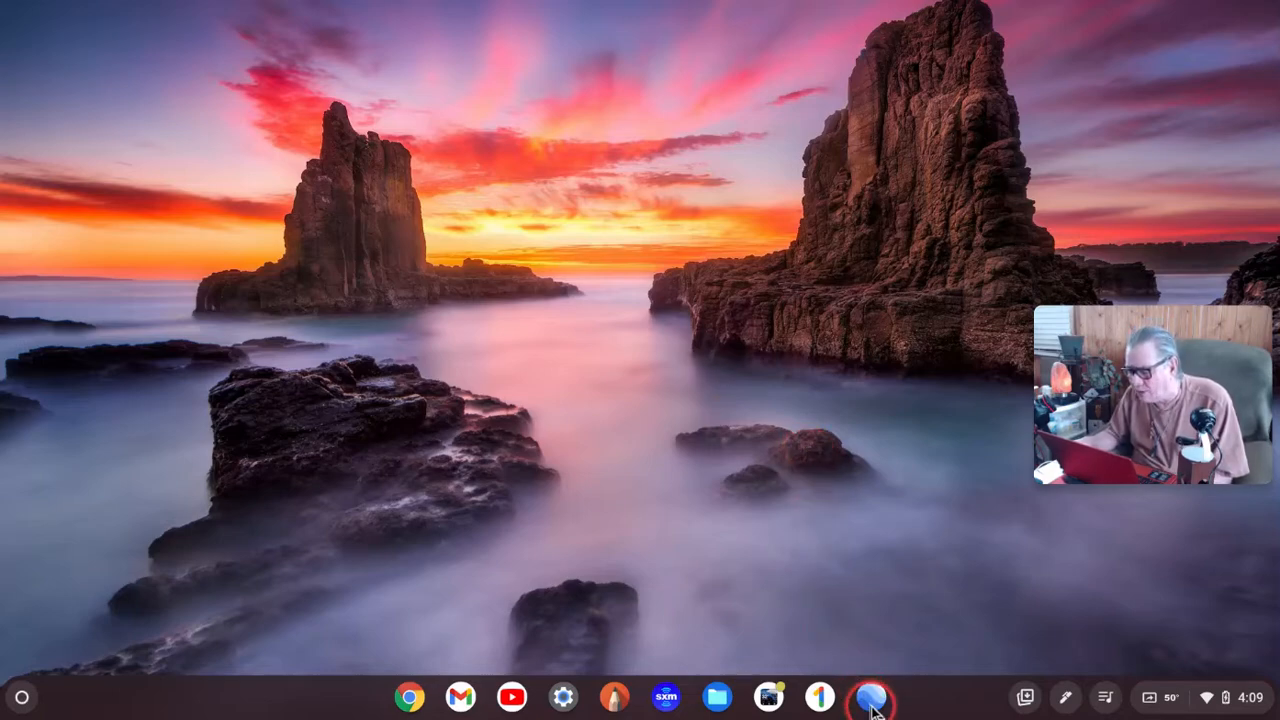
{"action": "left_click", "coordinate": [858, 694]}
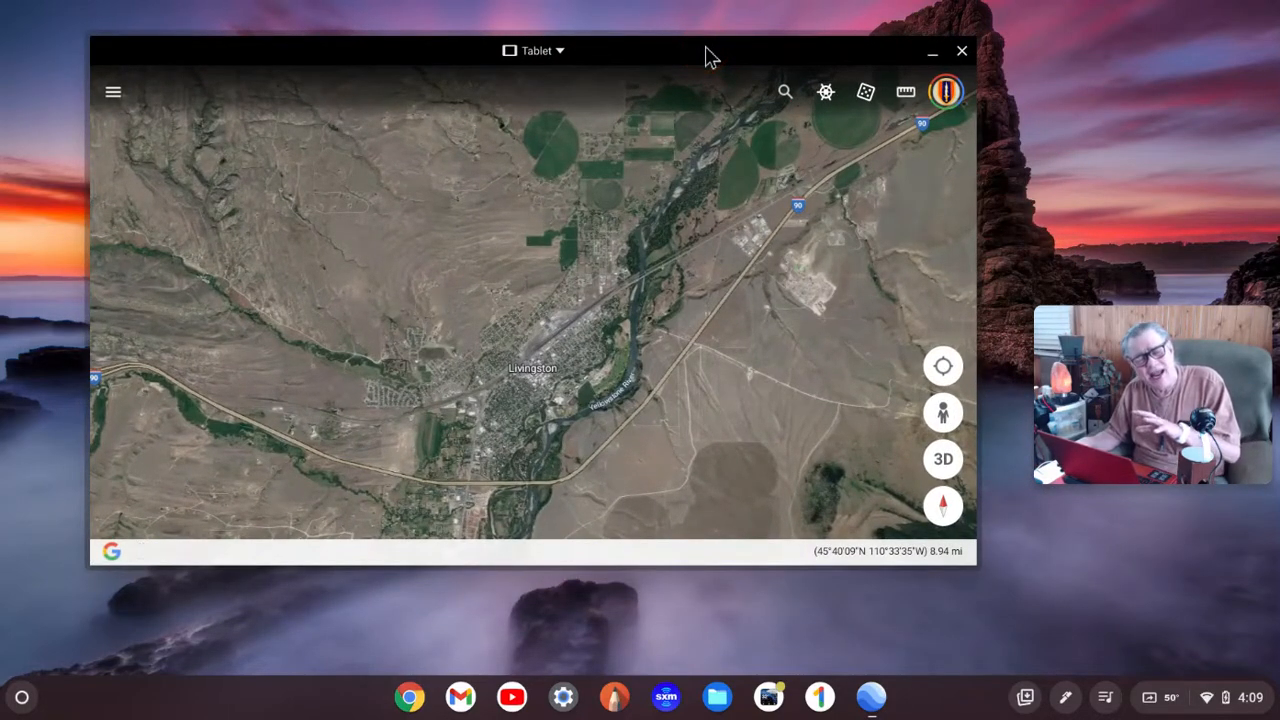
Zoom into Livingston, tilt into 3D, and dismiss the Dropped Pin card
{"action": "left_click", "coordinate": [565, 200]}
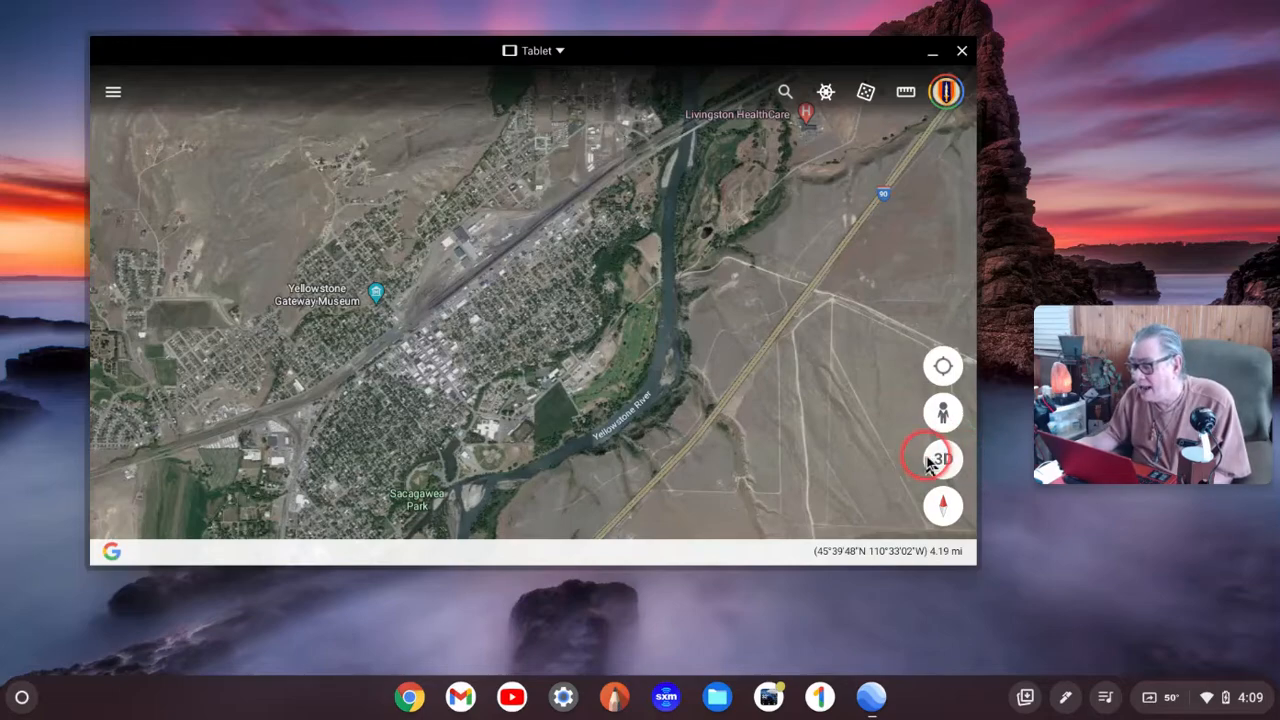
{"action": "left_click", "coordinate": [942, 458]}
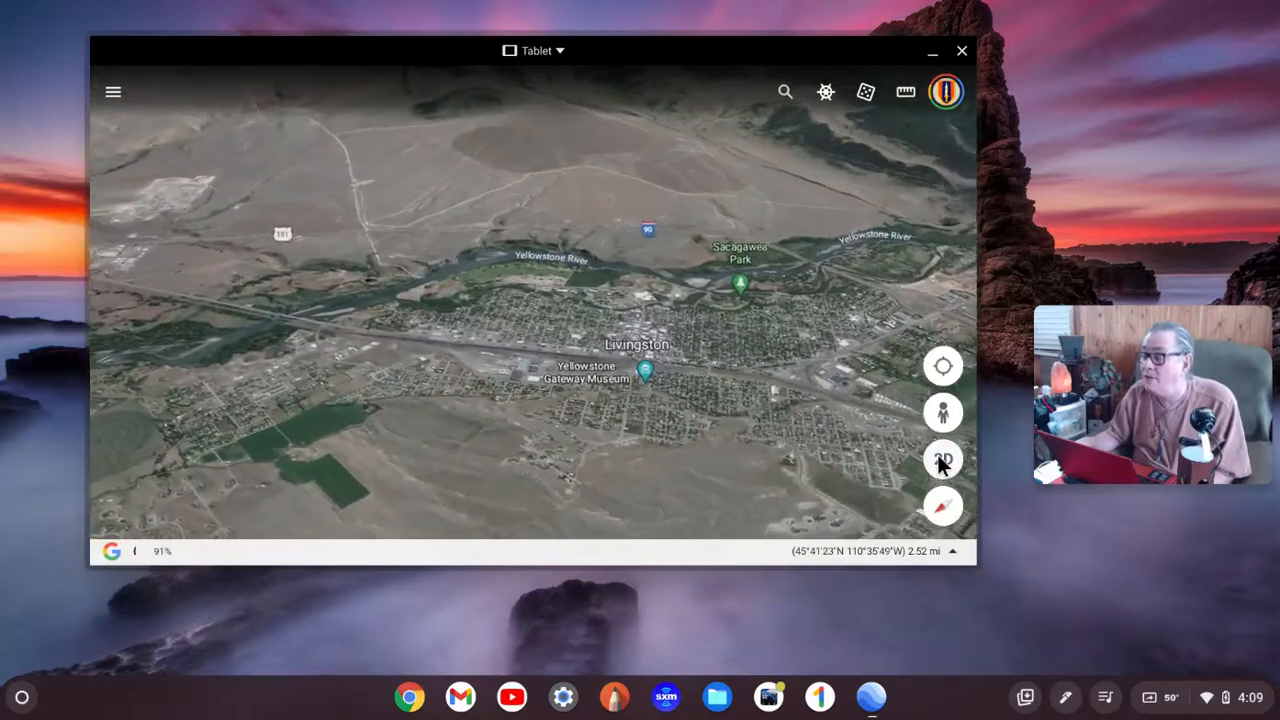
{"action": "left_click", "coordinate": [942, 459]}
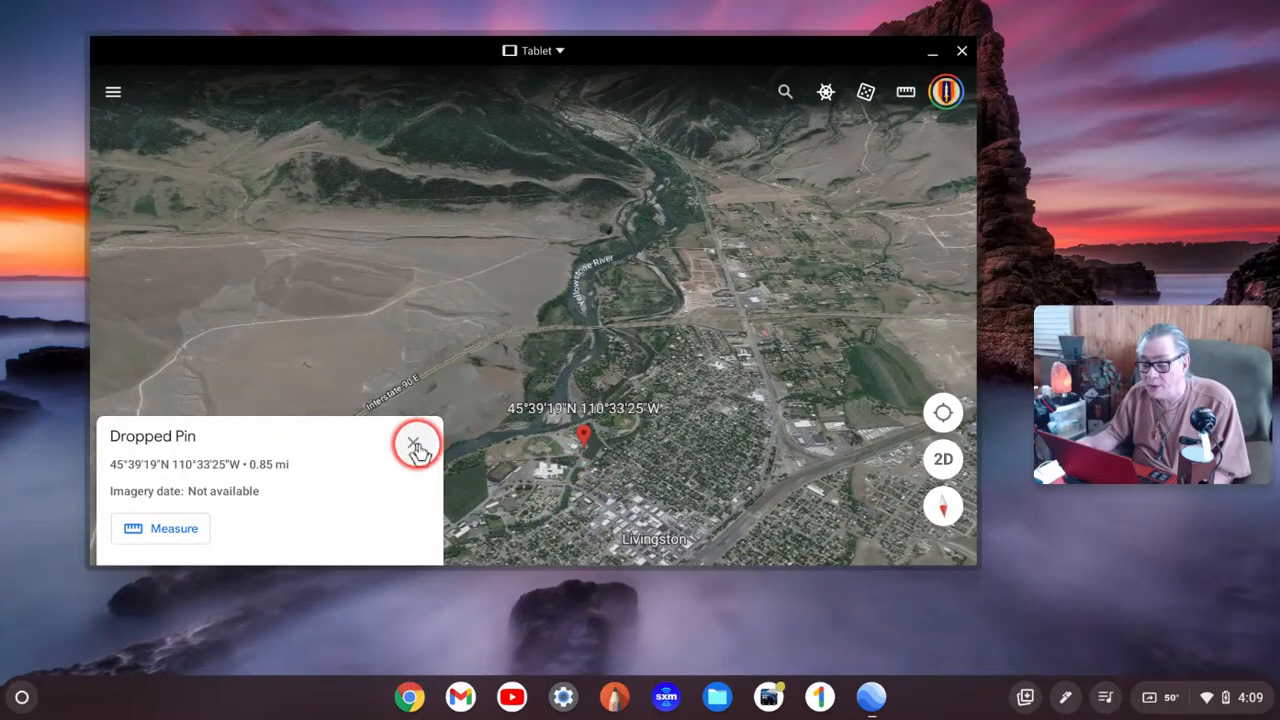
{"action": "left_click", "coordinate": [416, 446]}
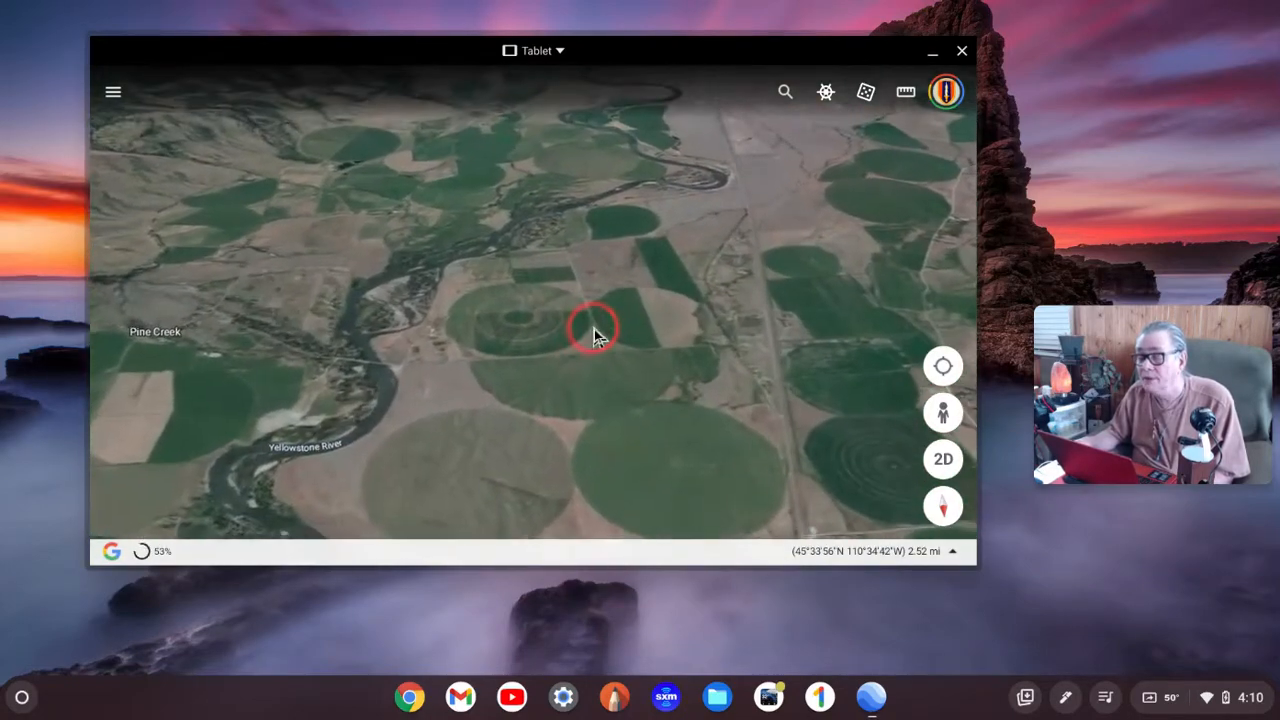
Pan south along the Yellowstone River over to Mill Creek, tilted back into 3D
{"action": "left_click_drag", "start_coordinate": [595, 330], "coordinate": [685, 115]}
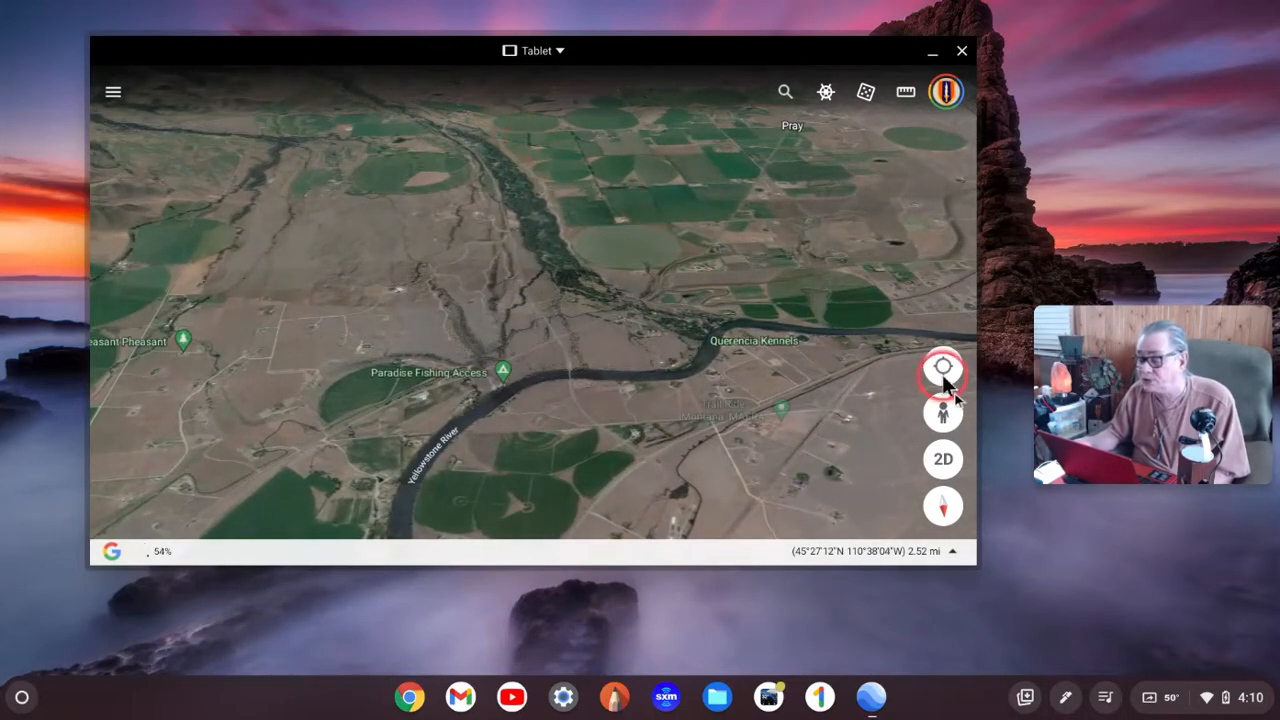
{"action": "left_click", "coordinate": [943, 459]}
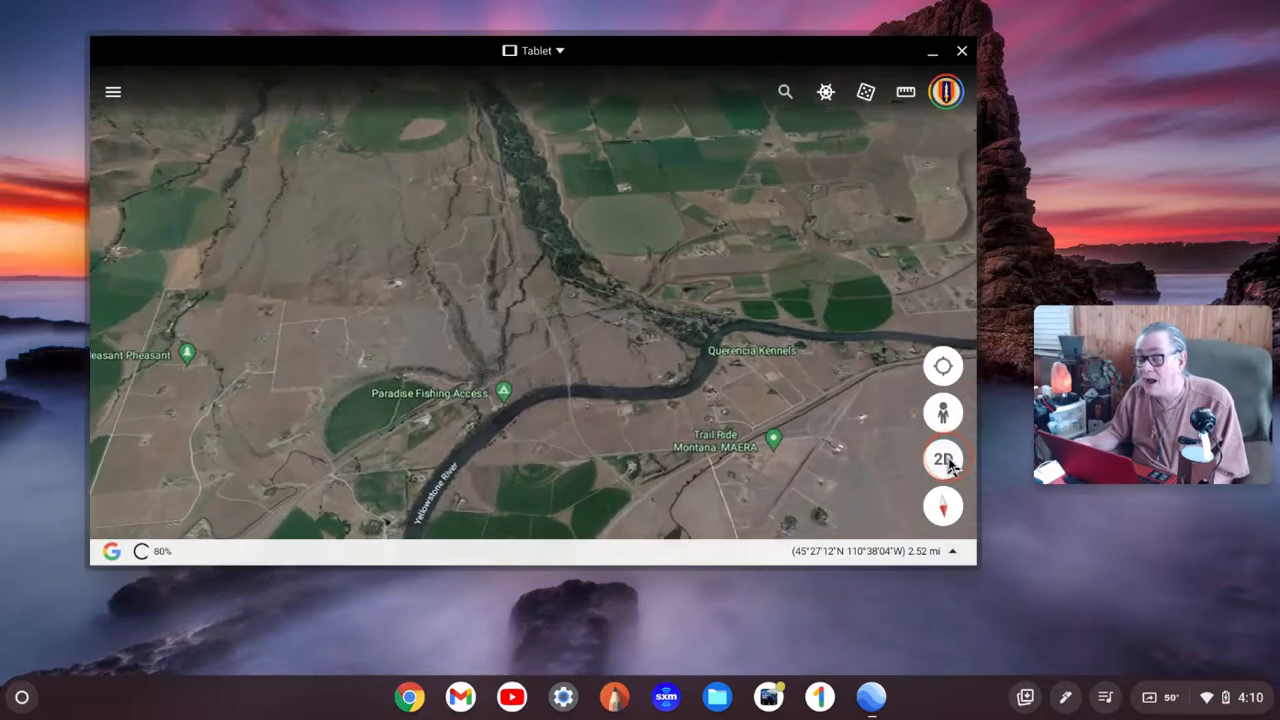
{"action": "left_click", "coordinate": [942, 459]}
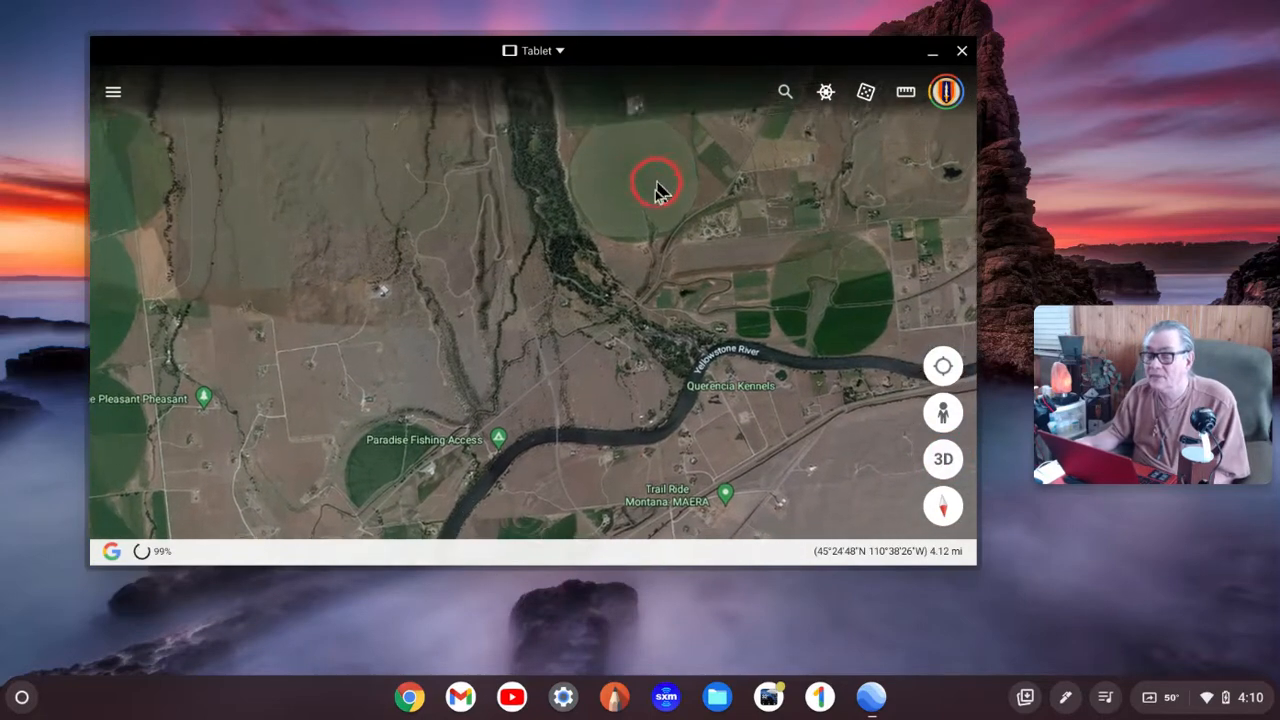
{"action": "left_click_drag", "start_coordinate": [655, 185], "coordinate": [865, 480]}
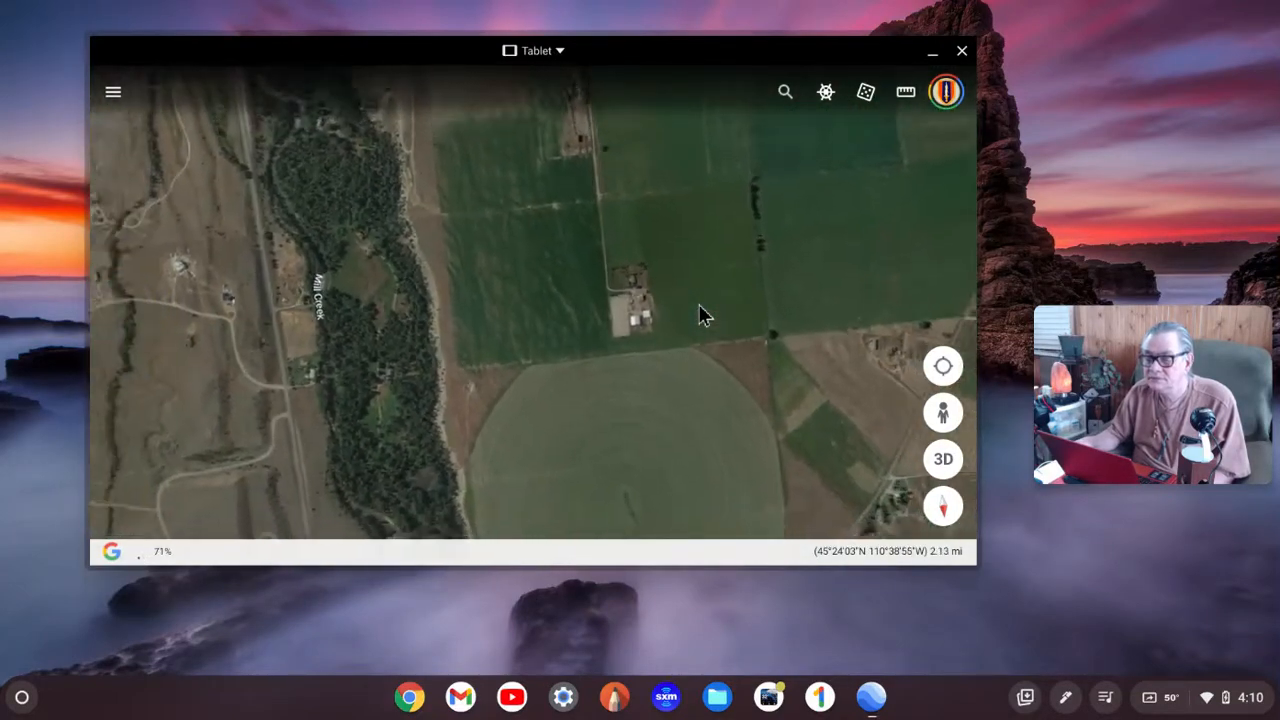
{"action": "left_click", "coordinate": [942, 459]}
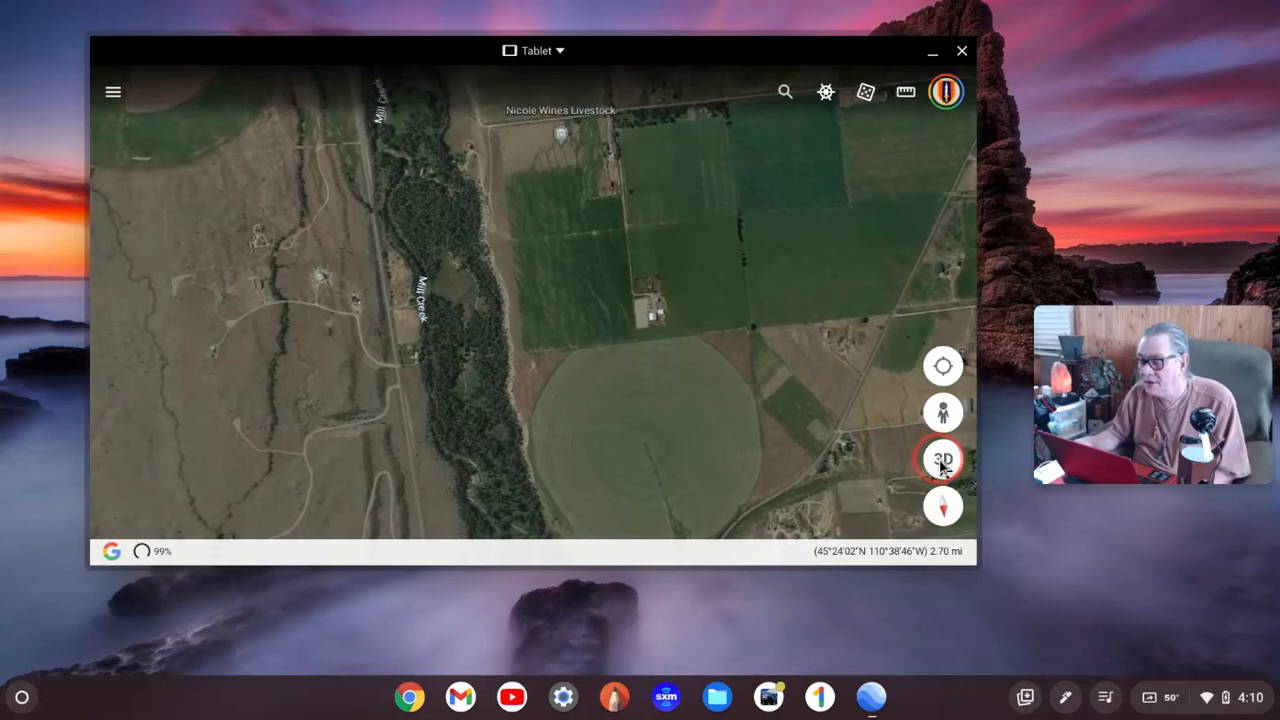
{"action": "left_click", "coordinate": [942, 458]}
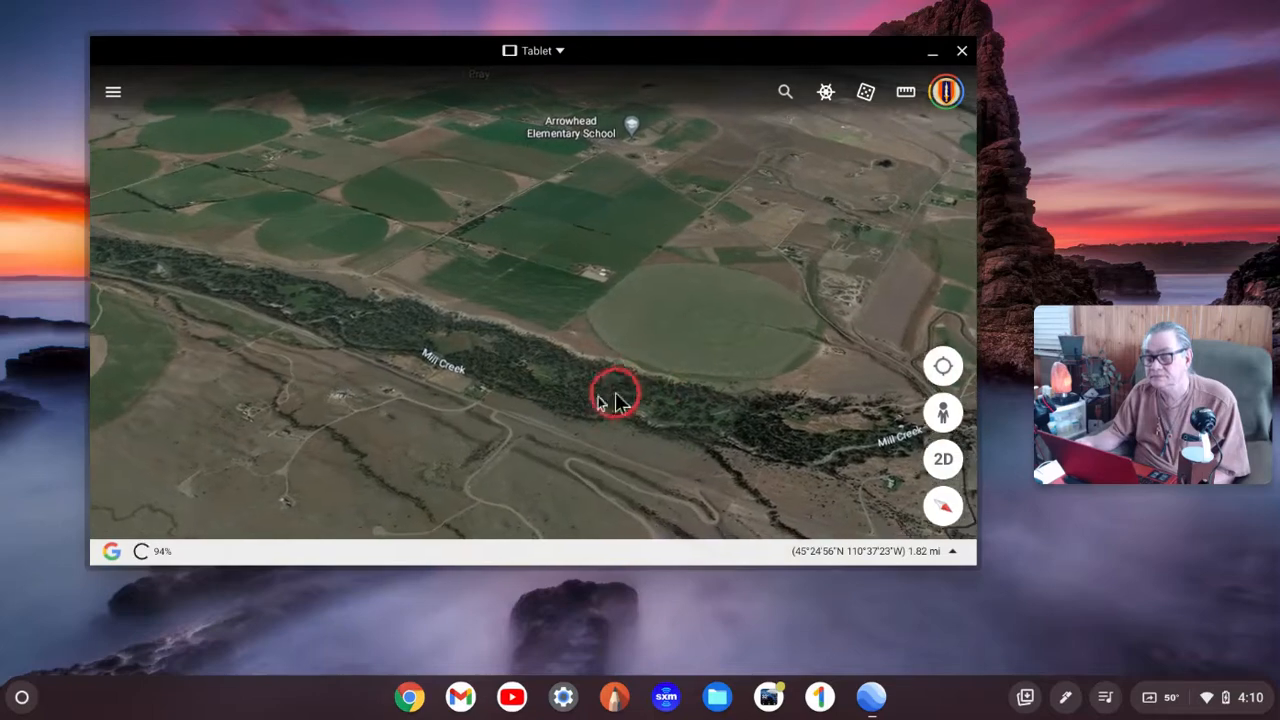
Follow the Mill Creek valley in 3D, briefly flattening and re-tilting the view
{"action": "left_click_drag", "start_coordinate": [615, 390], "coordinate": [870, 365]}
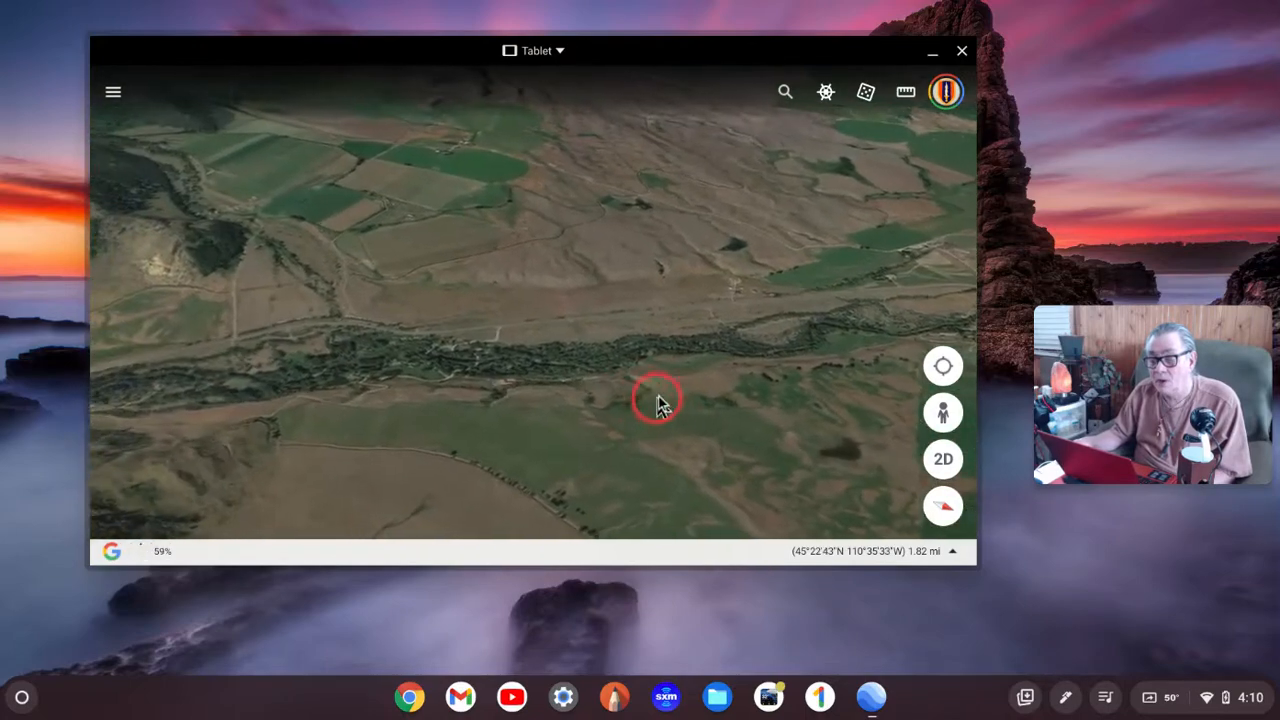
{"action": "left_click", "coordinate": [942, 458]}
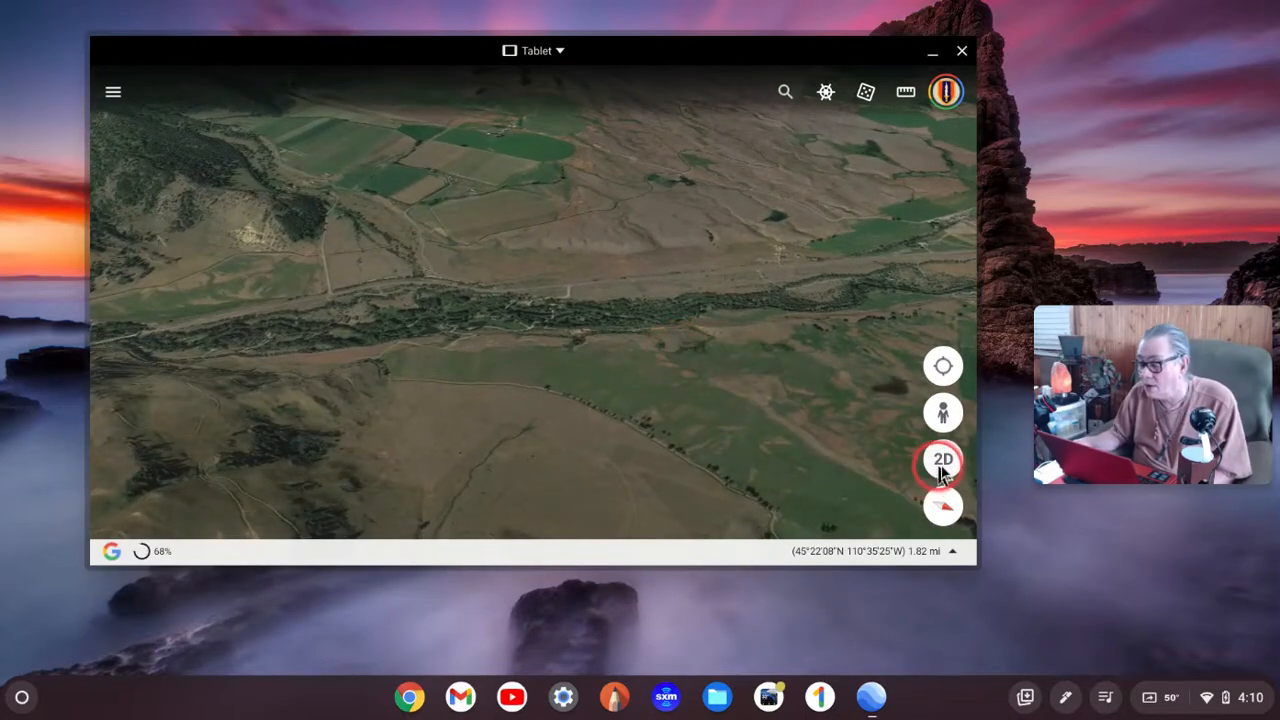
{"action": "left_click", "coordinate": [942, 459]}
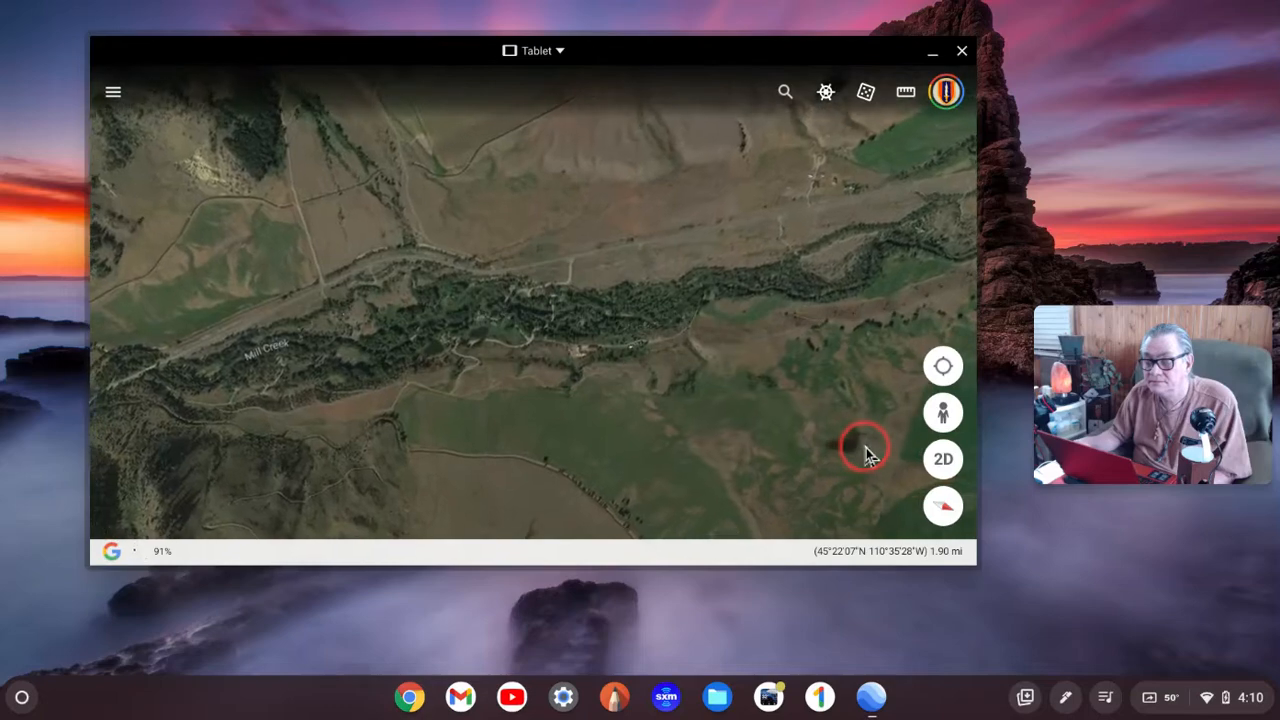
{"action": "left_click", "coordinate": [942, 459]}
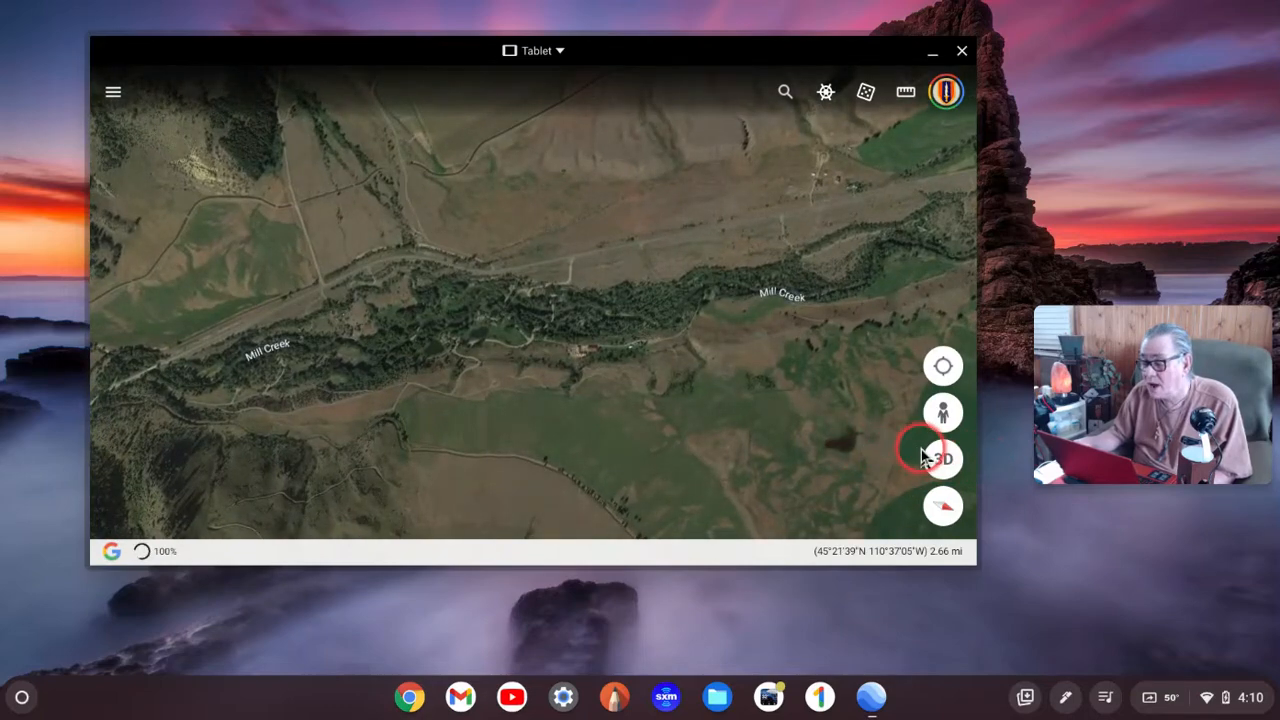
{"action": "left_click", "coordinate": [942, 458]}
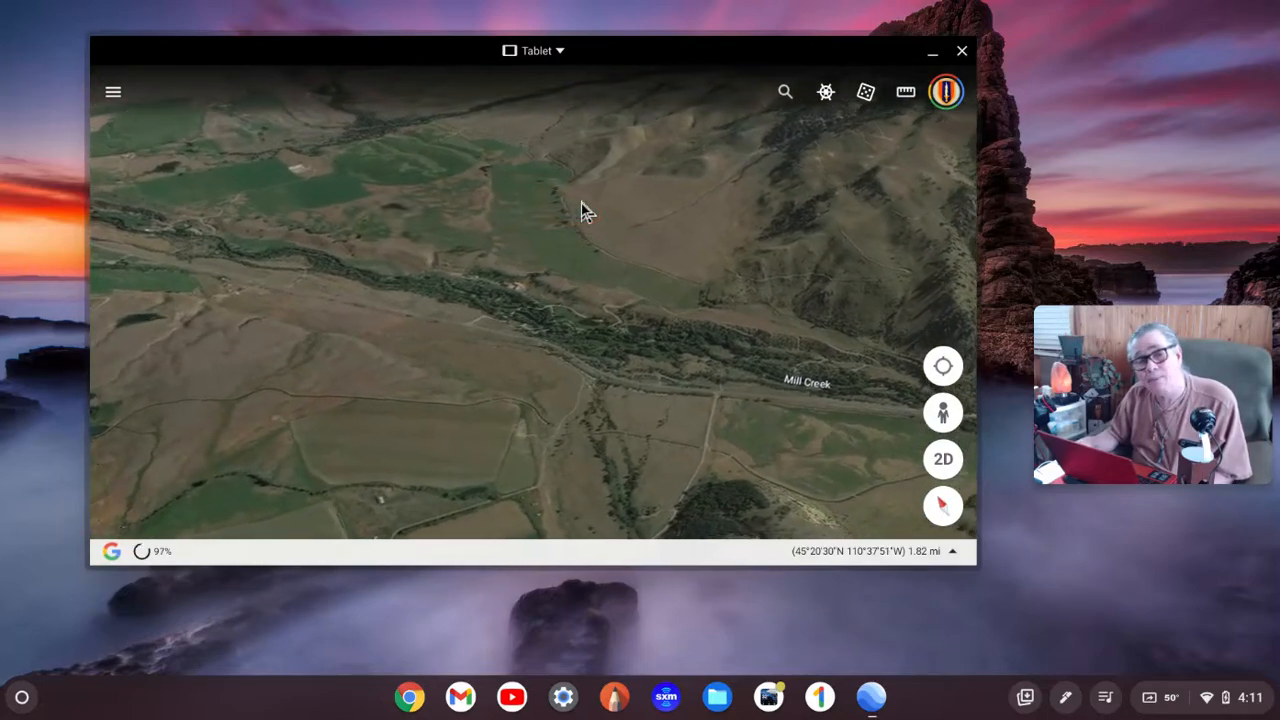
Drop test pins on hillsides above Mill Creek and pan toward the forested side canyon
{"action": "left_click", "coordinate": [640, 218]}
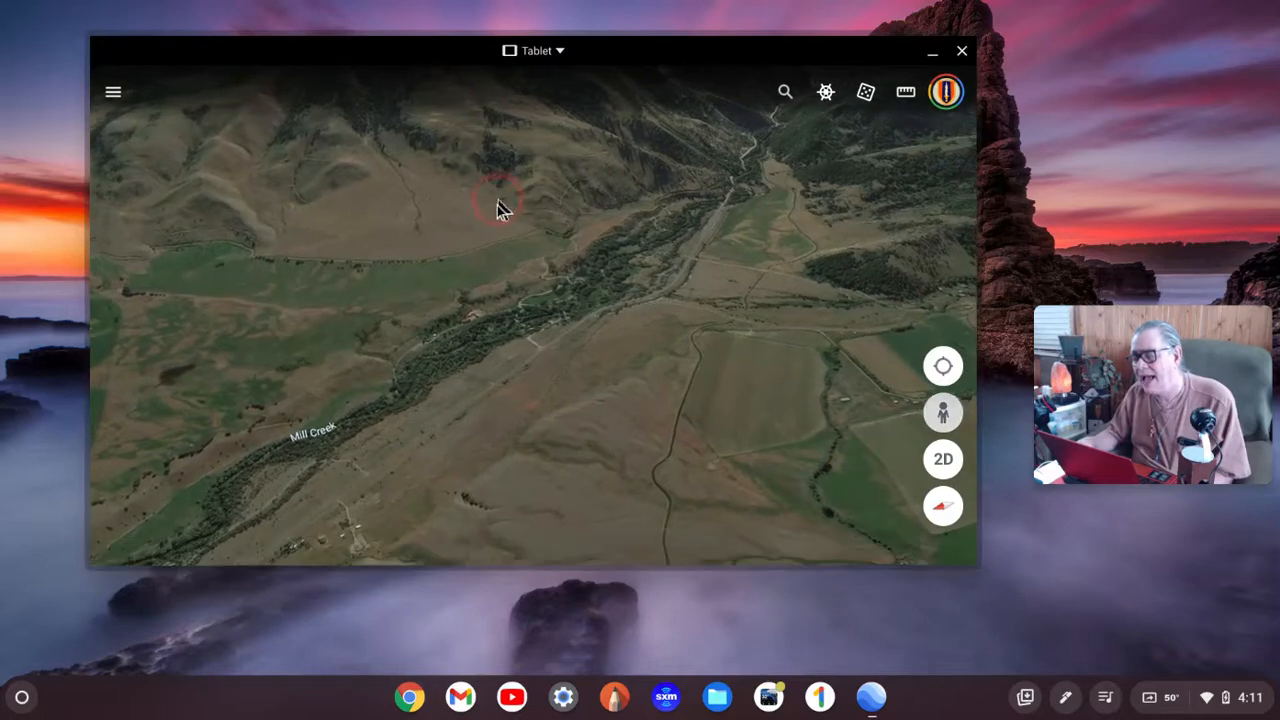
{"action": "left_click", "coordinate": [498, 205]}
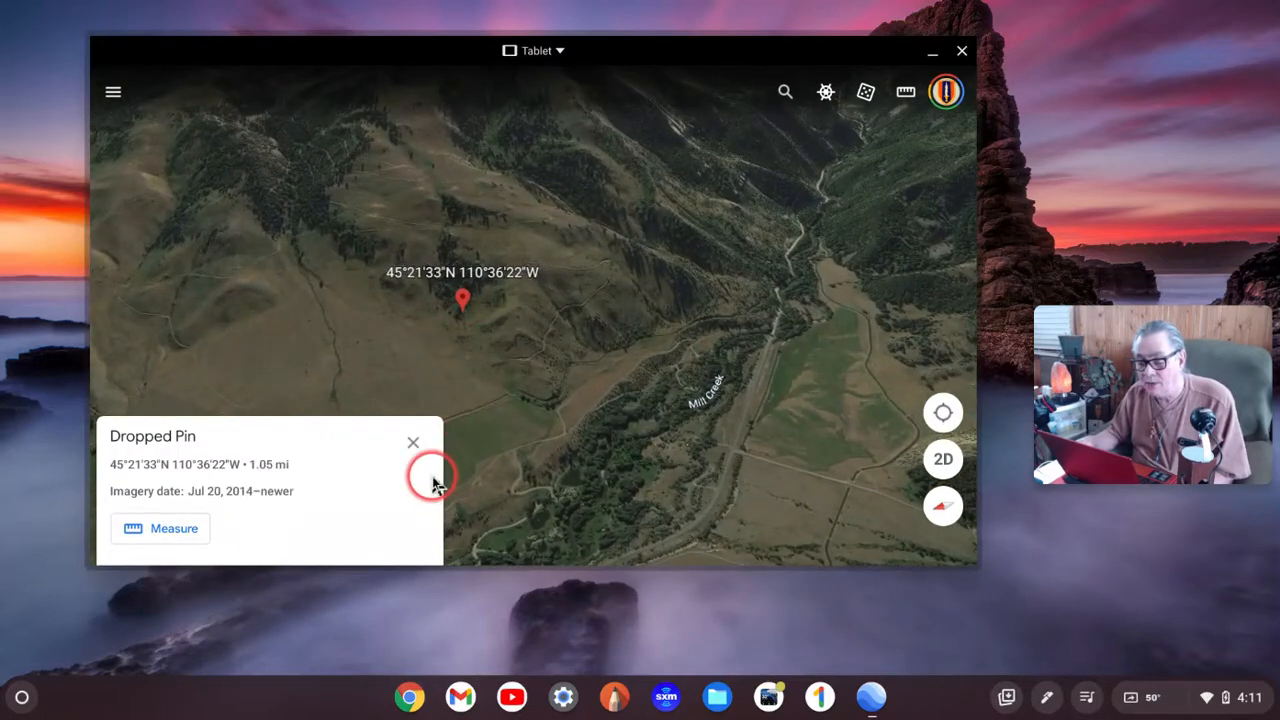
{"action": "left_click", "coordinate": [413, 442]}
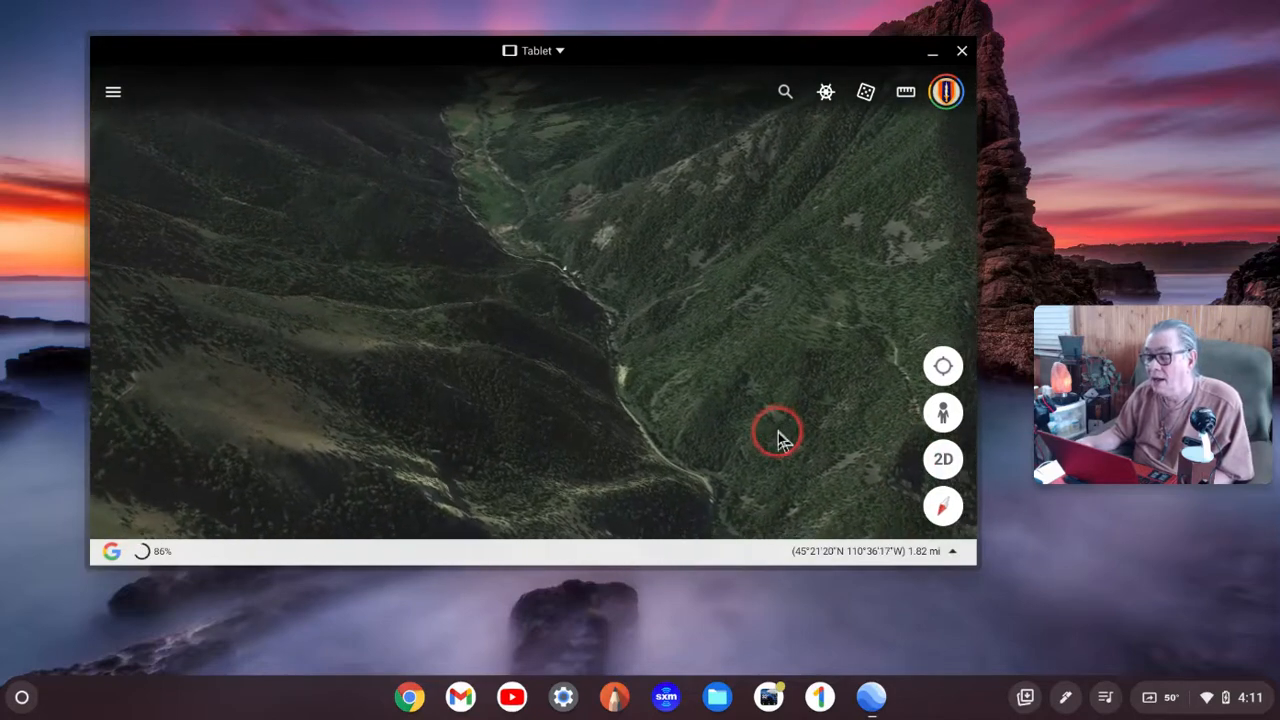
{"action": "left_click", "coordinate": [779, 436]}
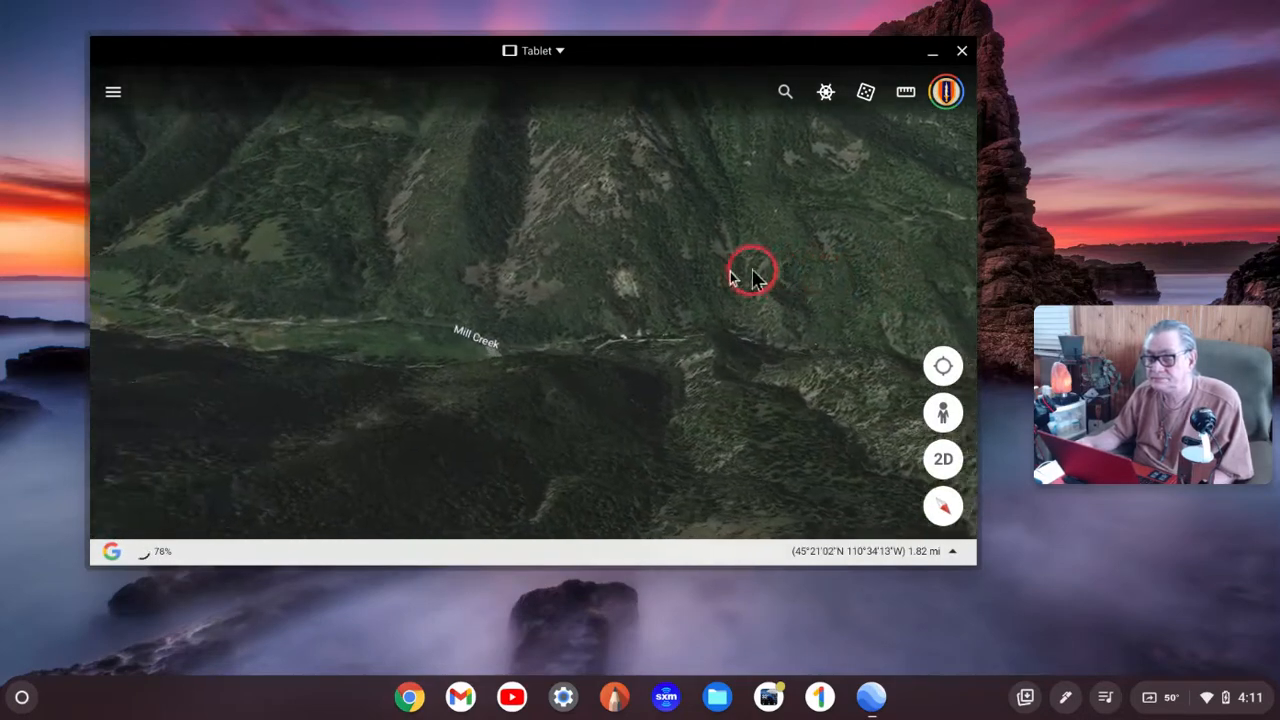
{"action": "left_click", "coordinate": [751, 278]}
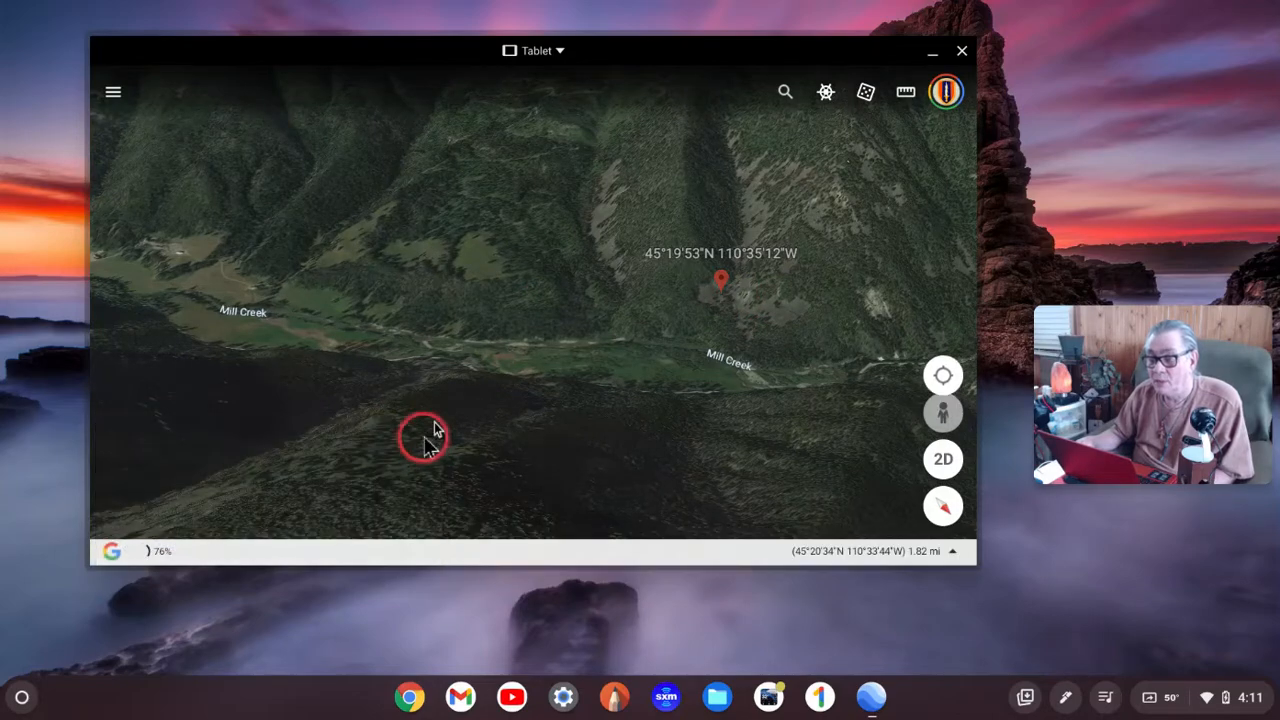
{"action": "left_click_drag", "start_coordinate": [430, 435], "coordinate": [485, 215]}
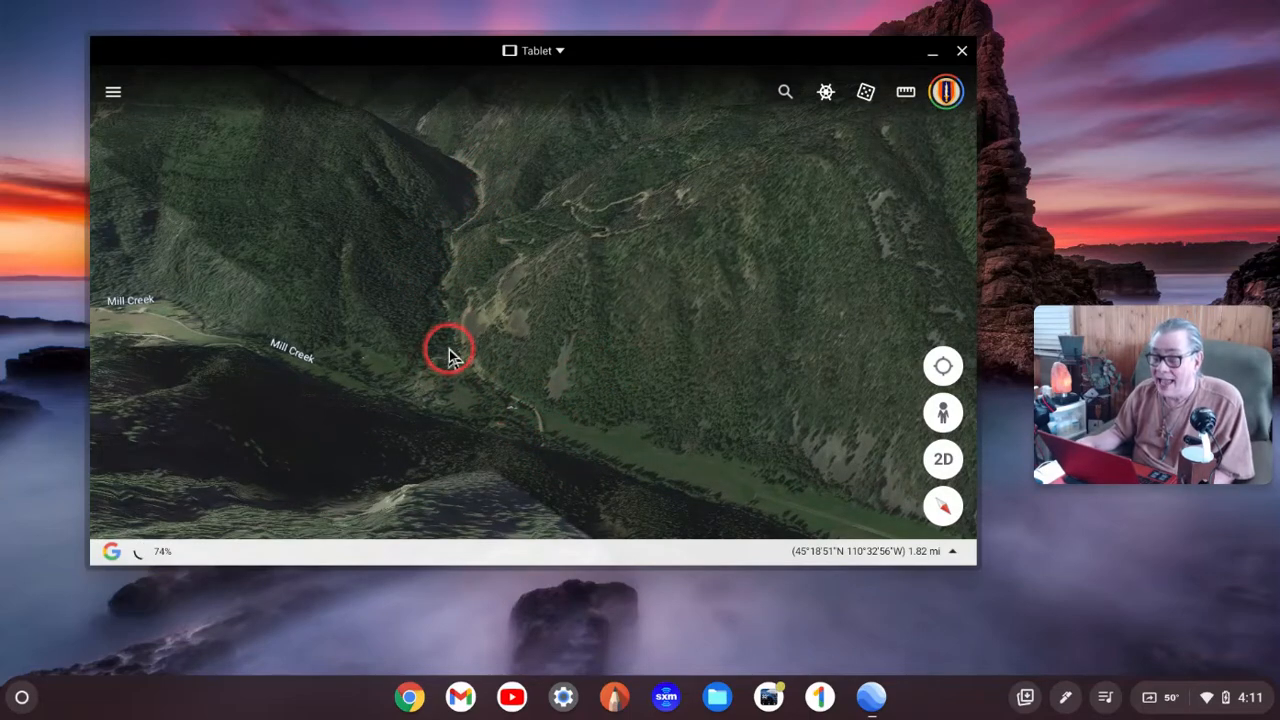
{"action": "left_click", "coordinate": [735, 410]}
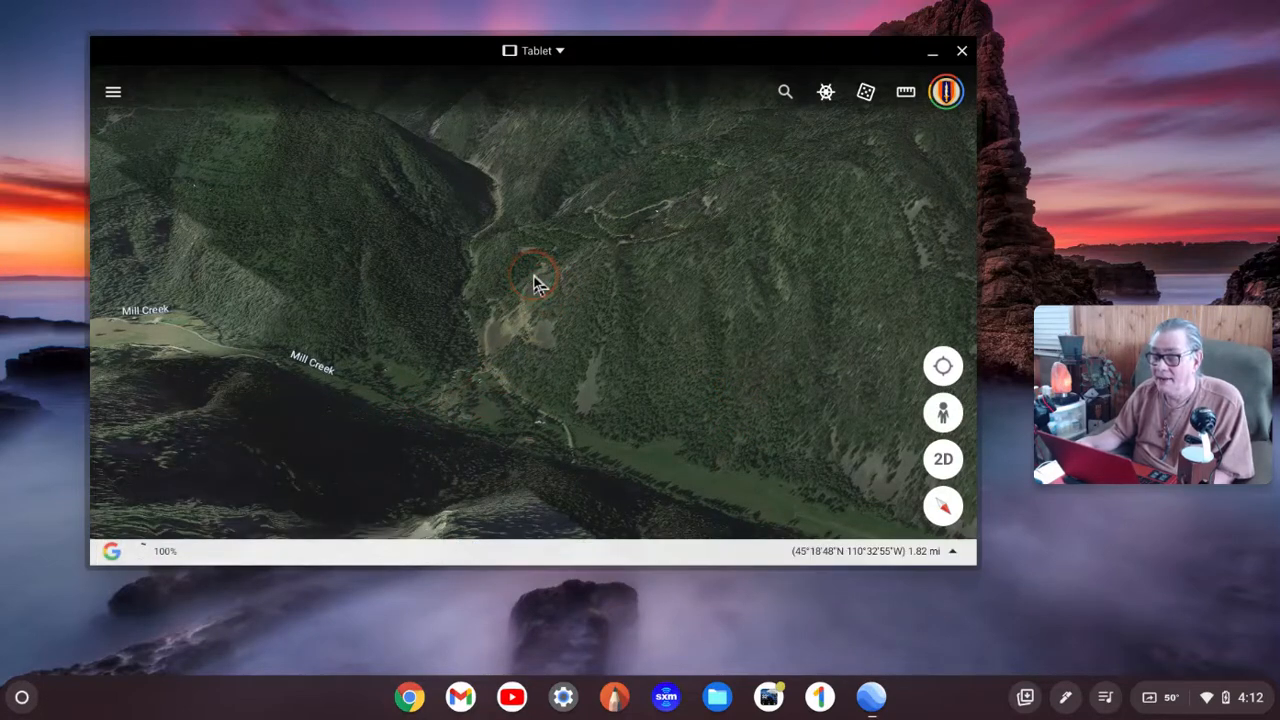
{"action": "left_click", "coordinate": [530, 283]}
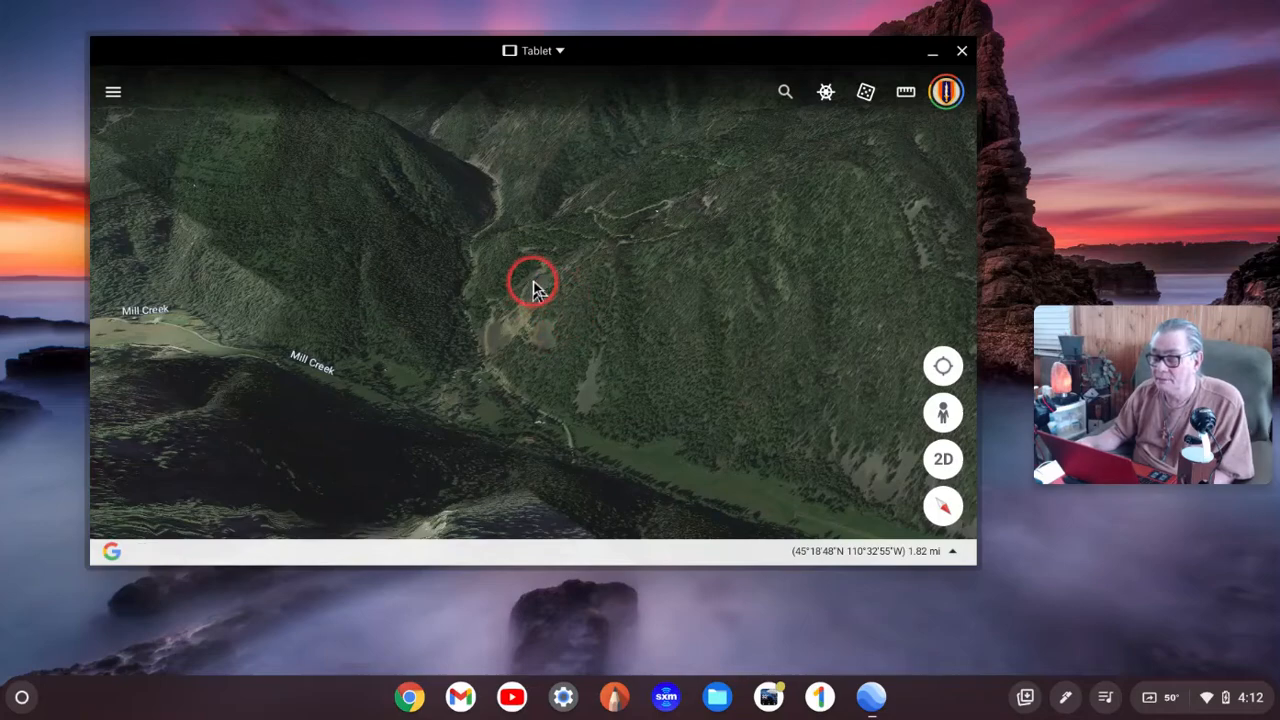
{"action": "left_click", "coordinate": [533, 287]}
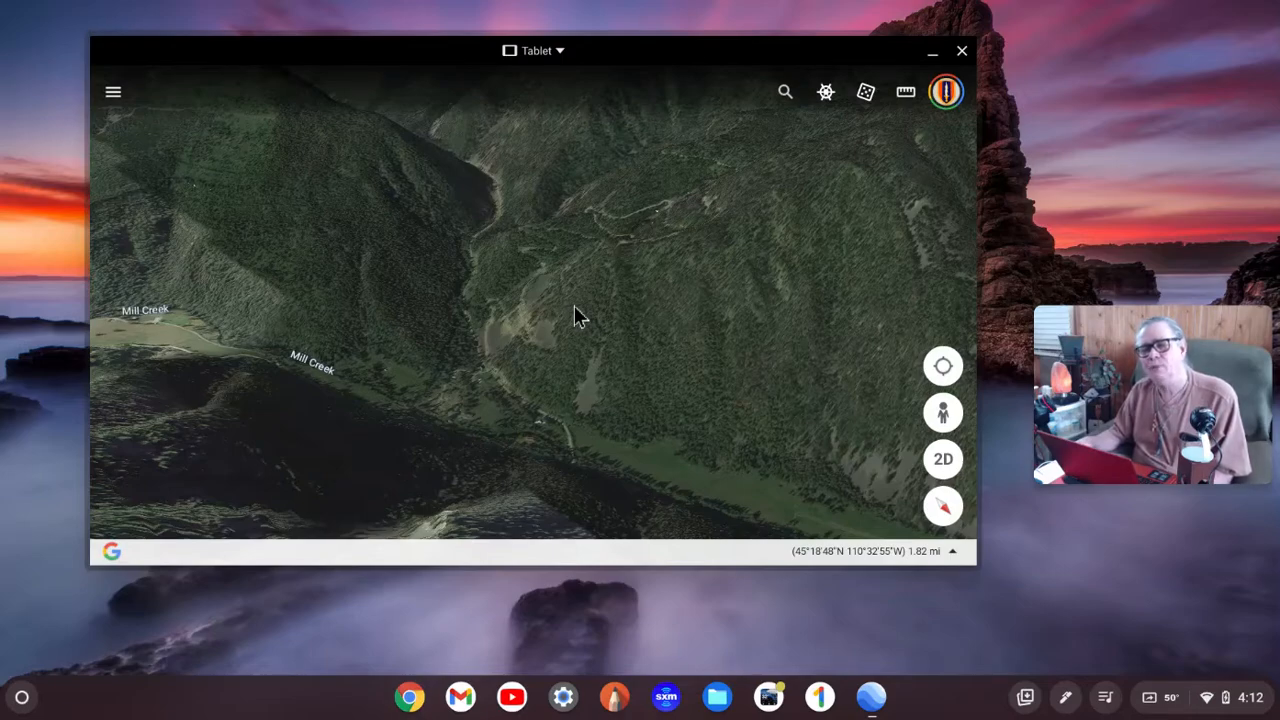
{"action": "left_click", "coordinate": [572, 307]}
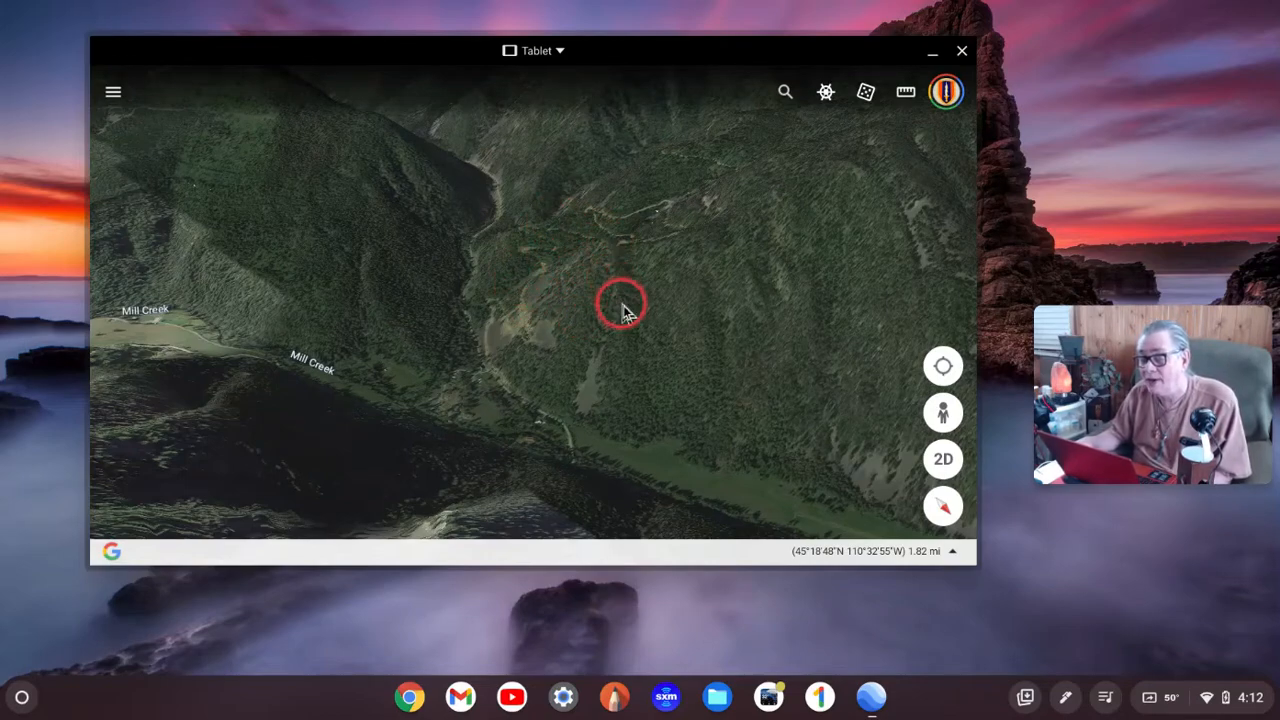
Bring Bulldozer Creek beside West Fork Mill Creek into flat overhead view, closing the pin card
{"action": "left_click_drag", "start_coordinate": [620, 310], "coordinate": [620, 360]}
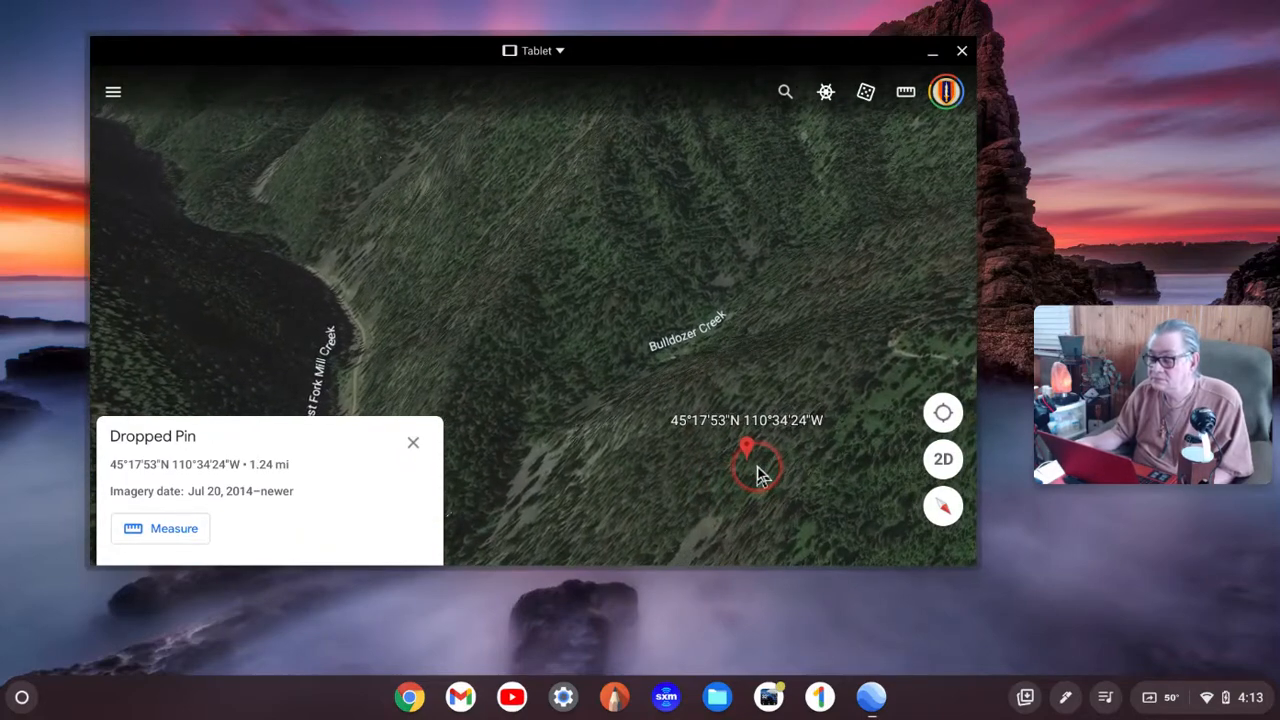
{"action": "left_click", "coordinate": [942, 458]}
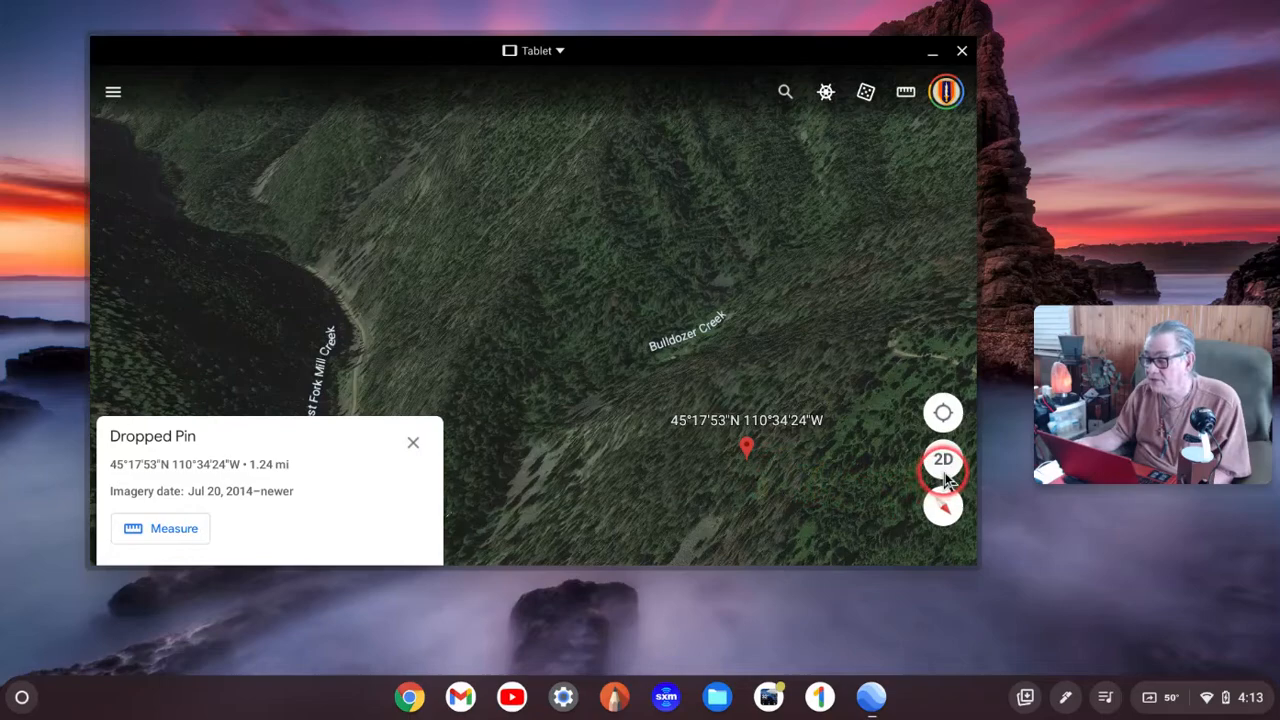
{"action": "left_click", "coordinate": [943, 458]}
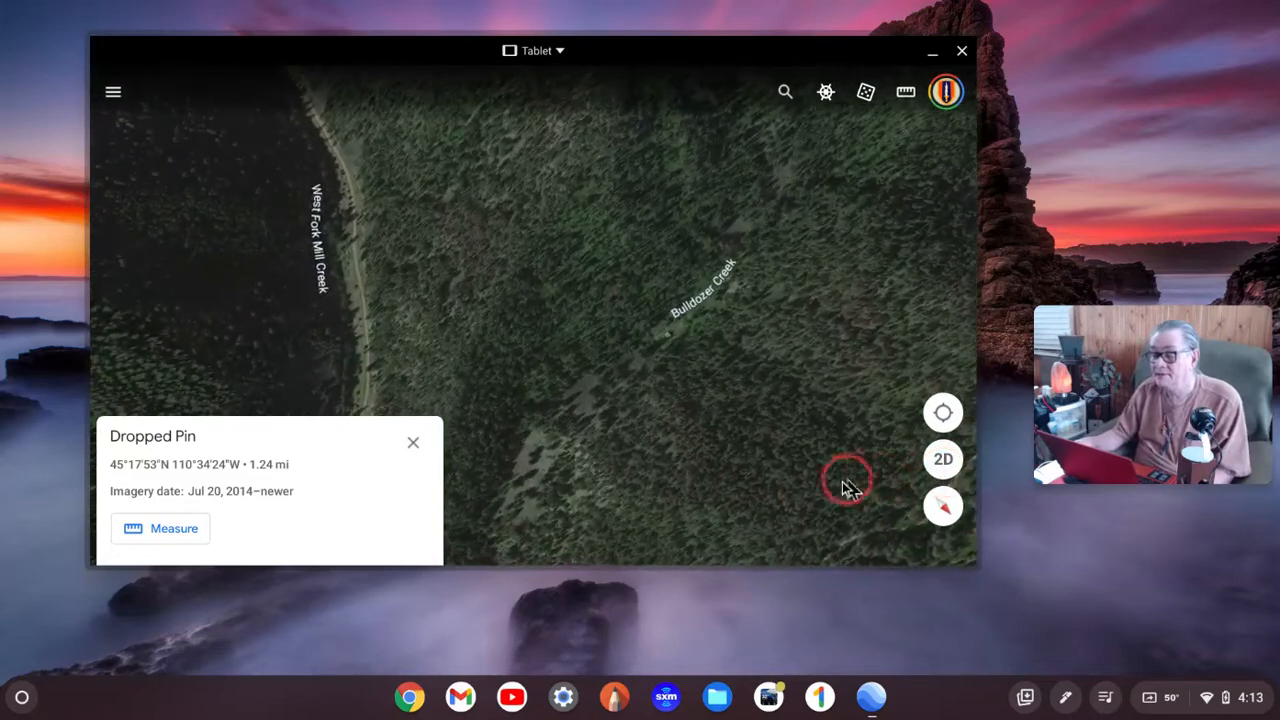
{"action": "left_click", "coordinate": [942, 458]}
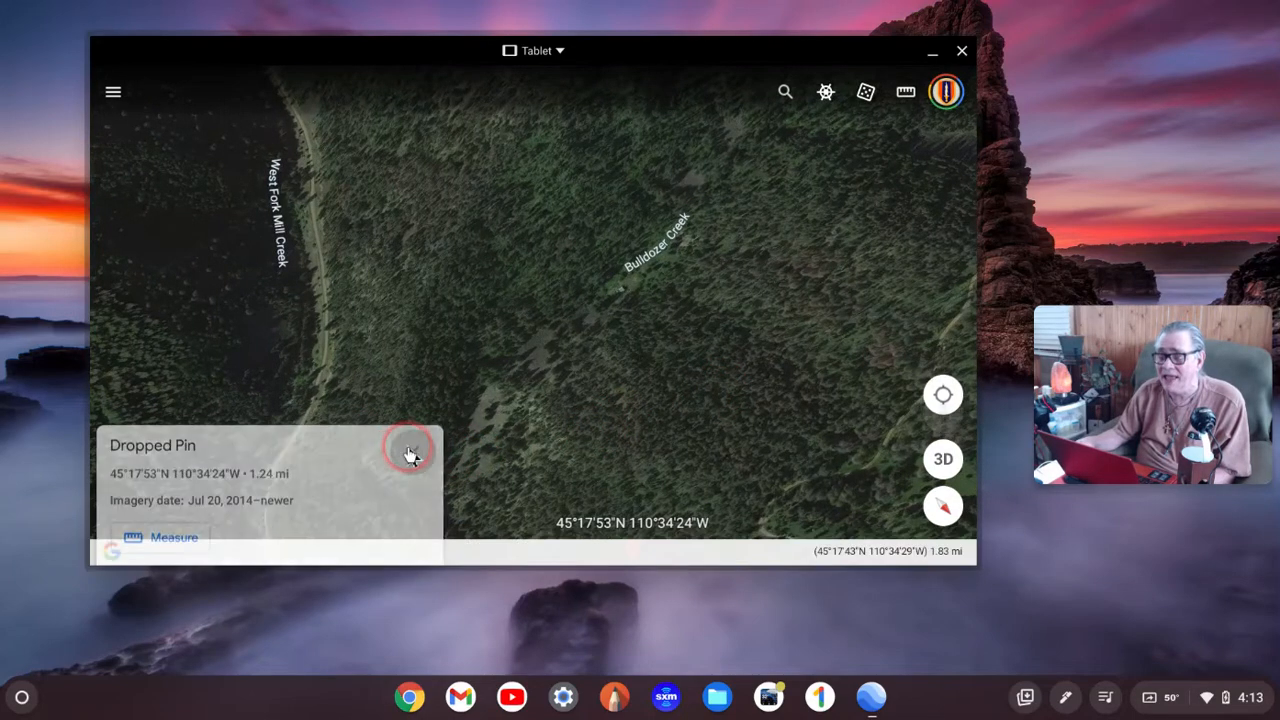
{"action": "left_click", "coordinate": [410, 456]}
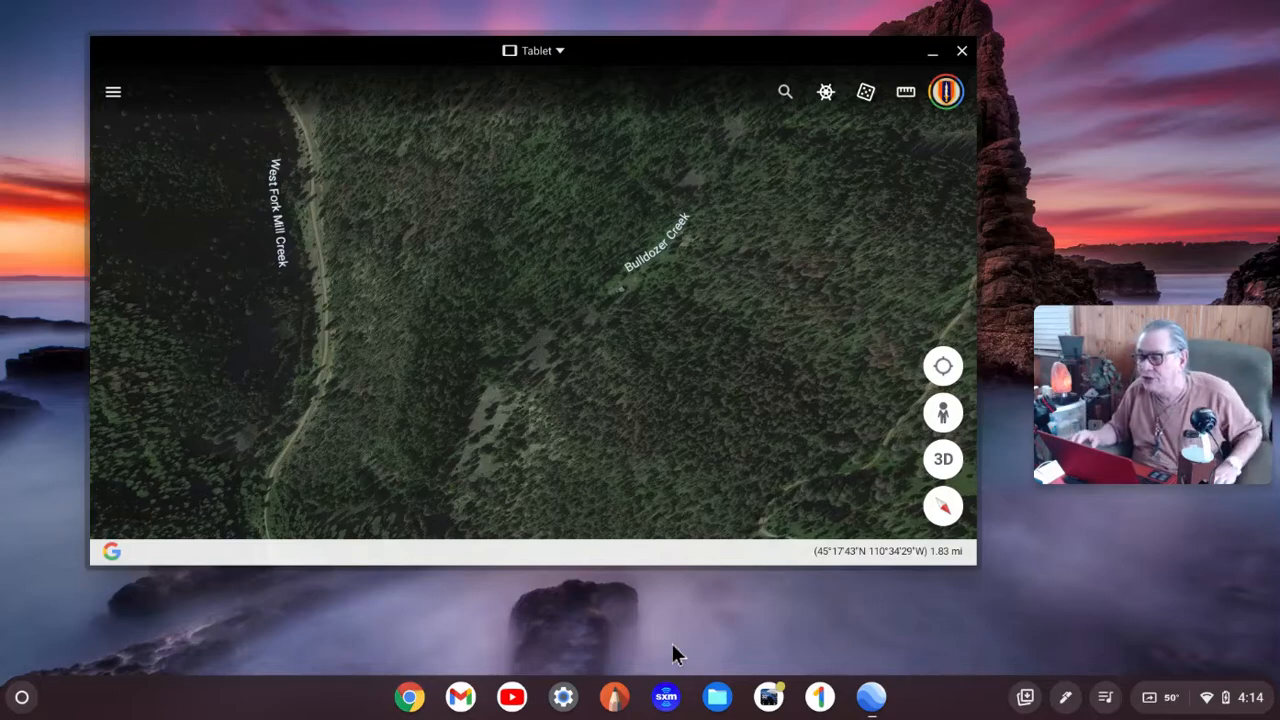
Zoom along Bulldozer Creek onto the cabin roof, drop a pin, and close its card
{"action": "left_click", "coordinate": [625, 318]}
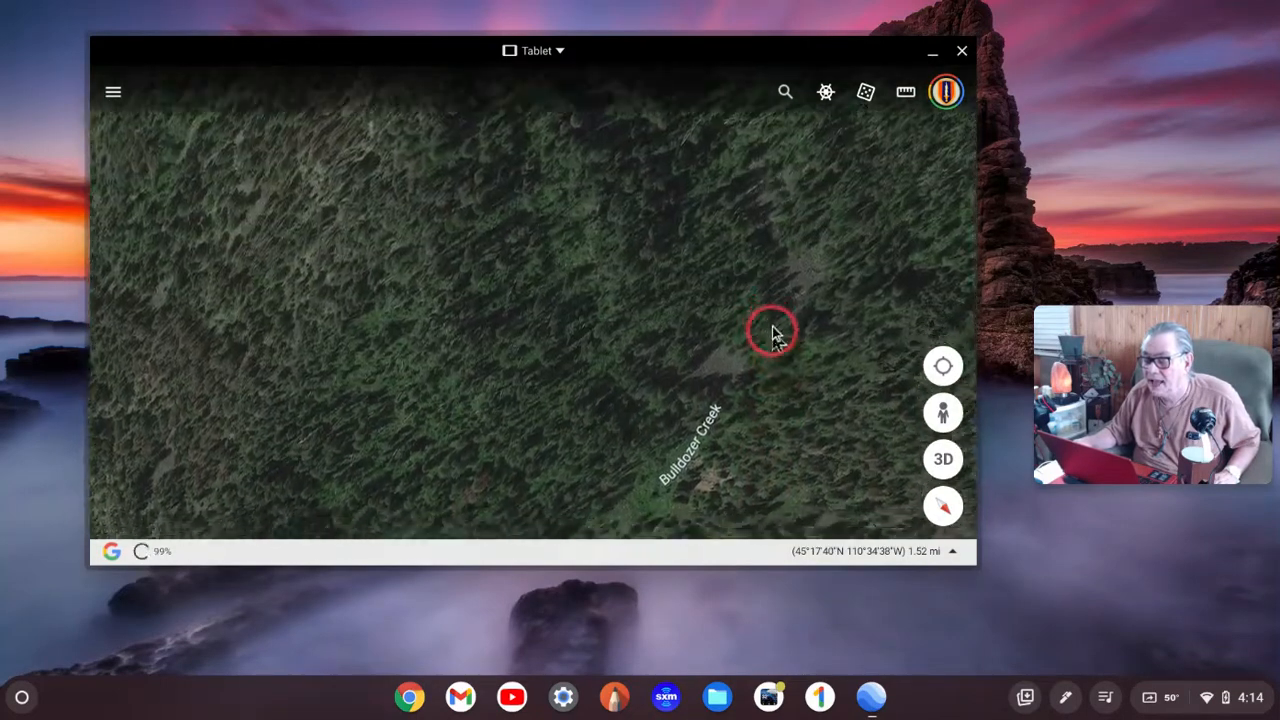
{"action": "left_click_drag", "start_coordinate": [770, 330], "coordinate": [740, 415]}
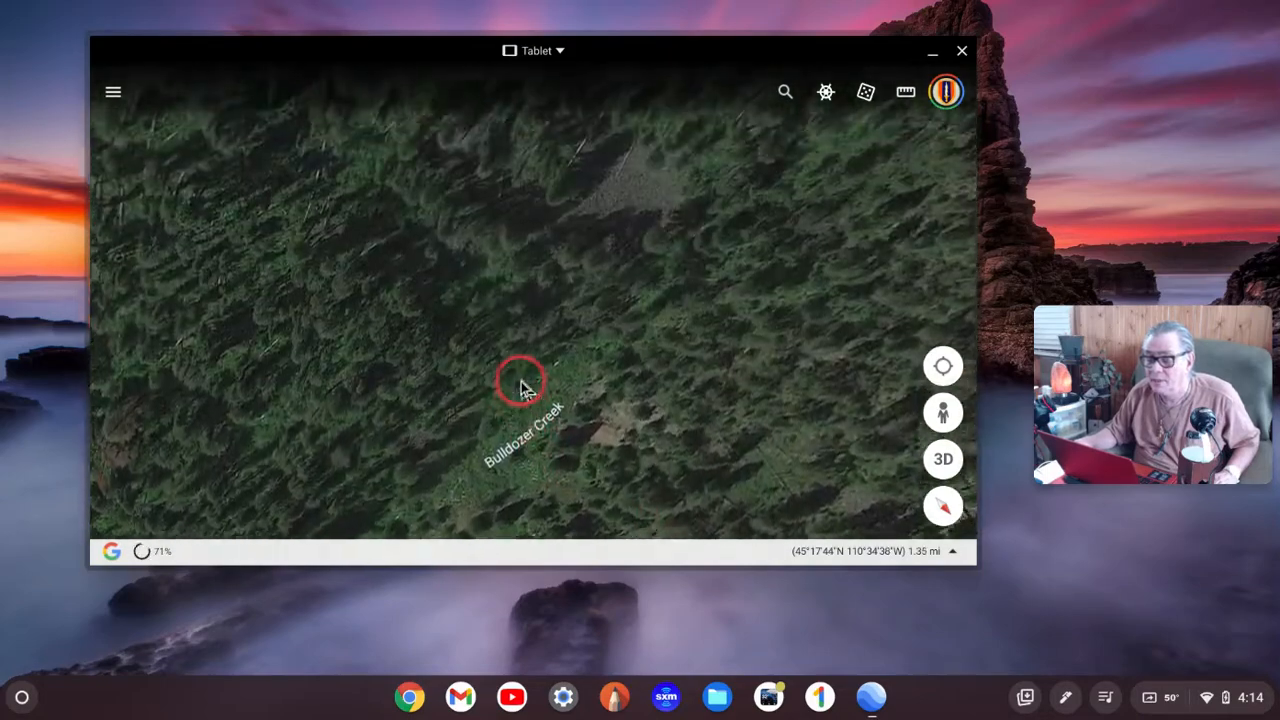
{"action": "left_click_drag", "start_coordinate": [520, 385], "coordinate": [725, 475]}
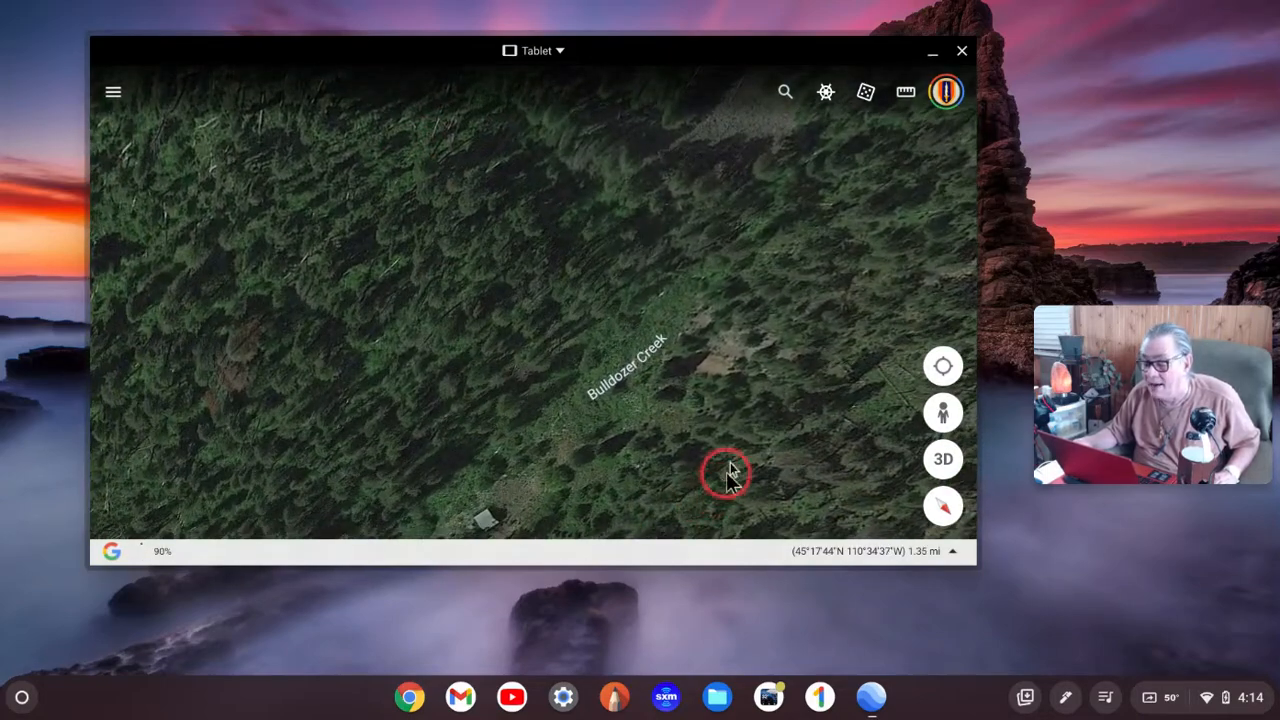
{"action": "left_click_drag", "start_coordinate": [725, 475], "coordinate": [740, 220]}
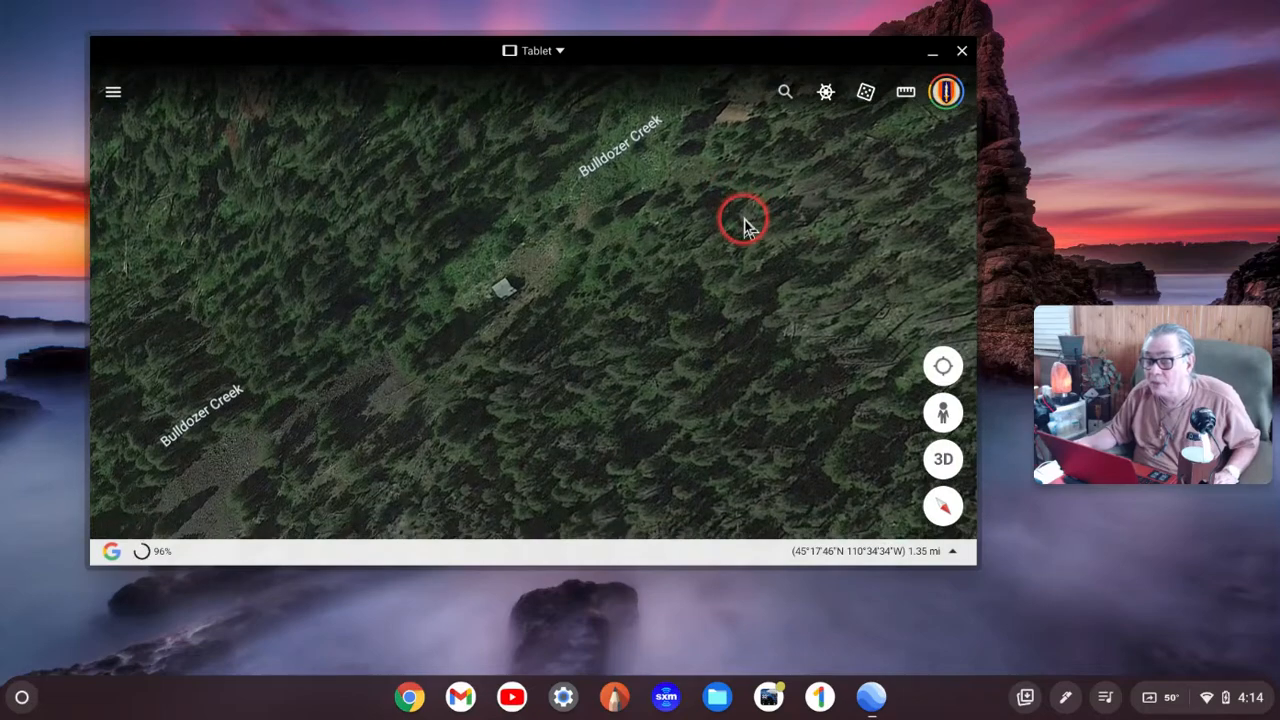
{"action": "left_click_drag", "start_coordinate": [745, 220], "coordinate": [820, 325]}
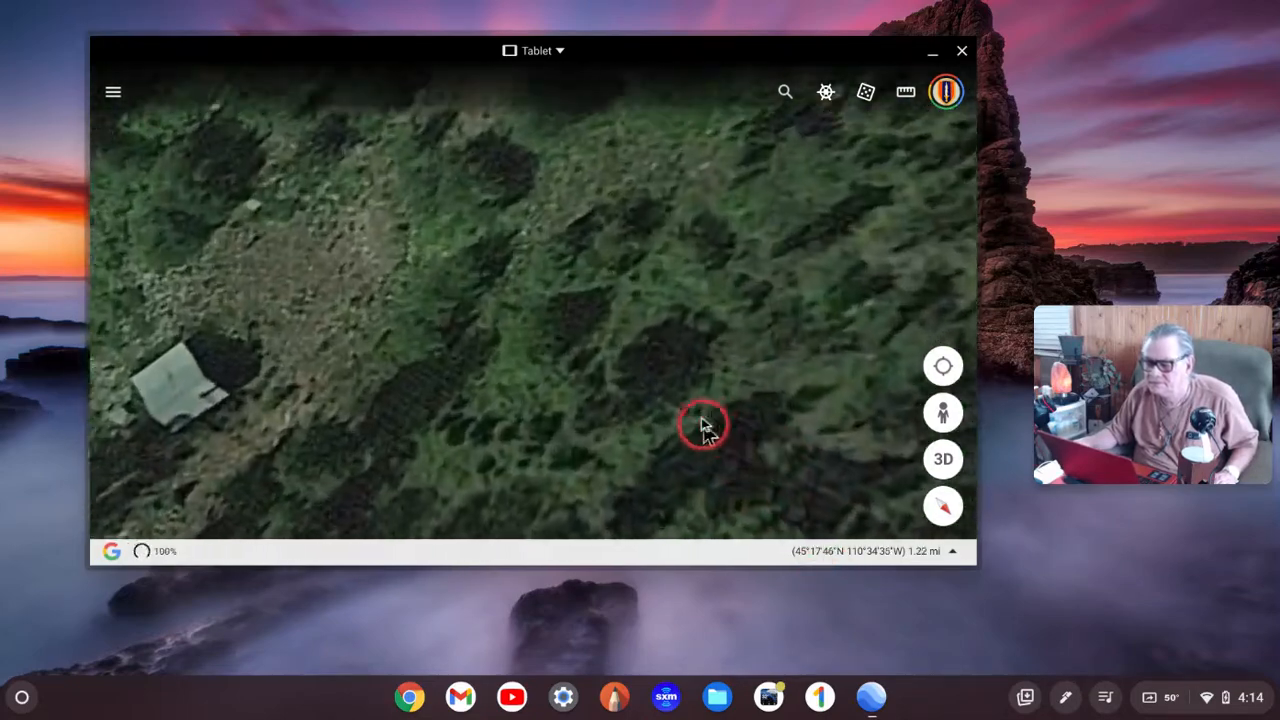
{"action": "left_click", "coordinate": [703, 425]}
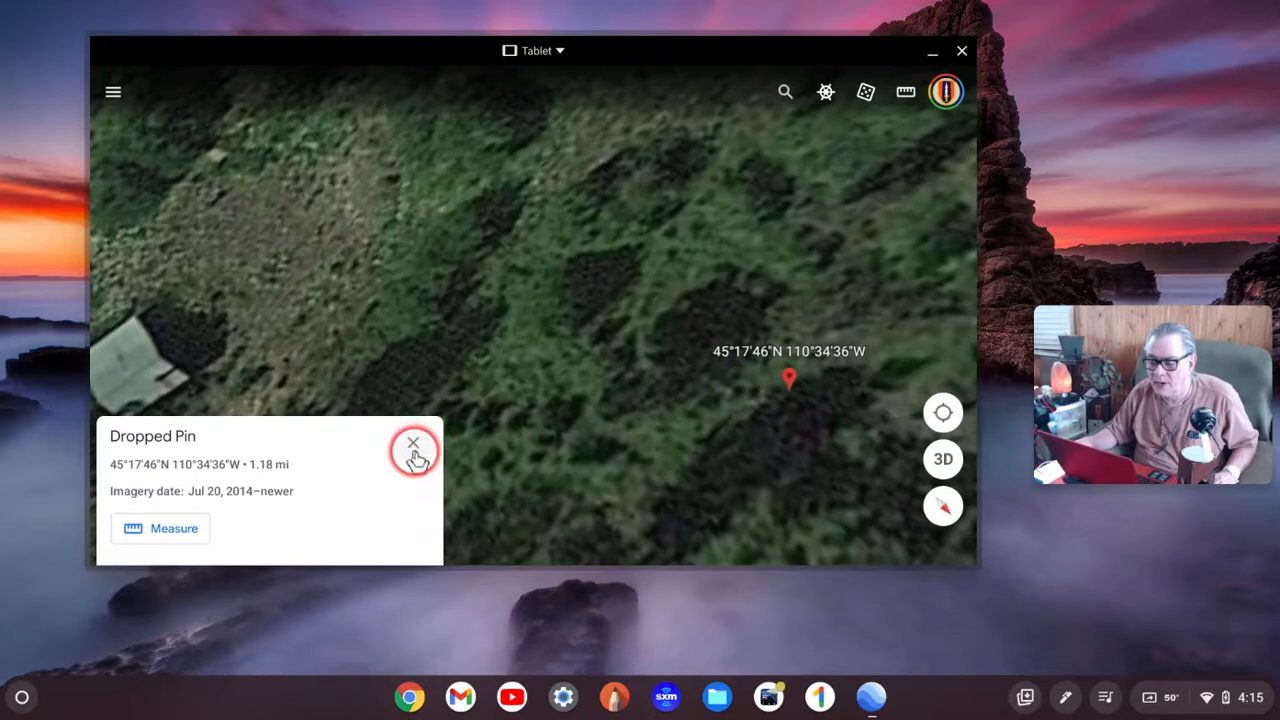
{"action": "left_click", "coordinate": [415, 452]}
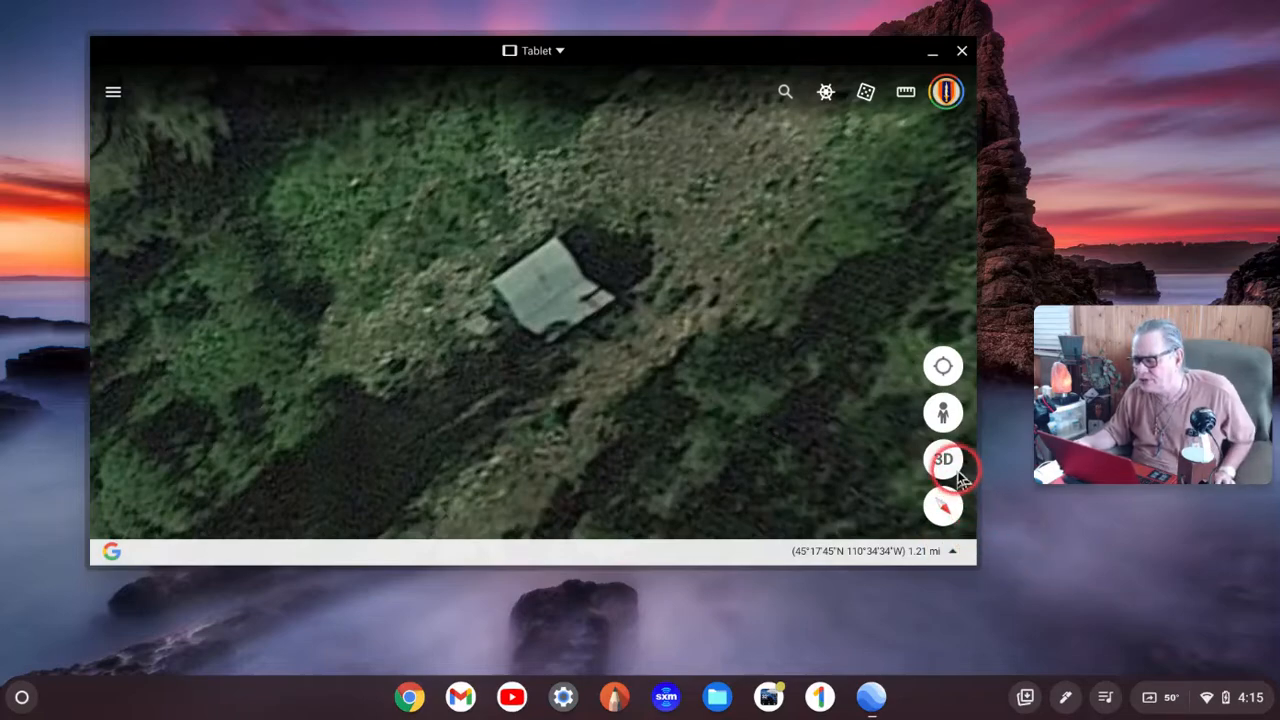
Tilt the cabin clearing into 3D and close the dropped pin's information card
{"action": "left_click", "coordinate": [943, 459]}
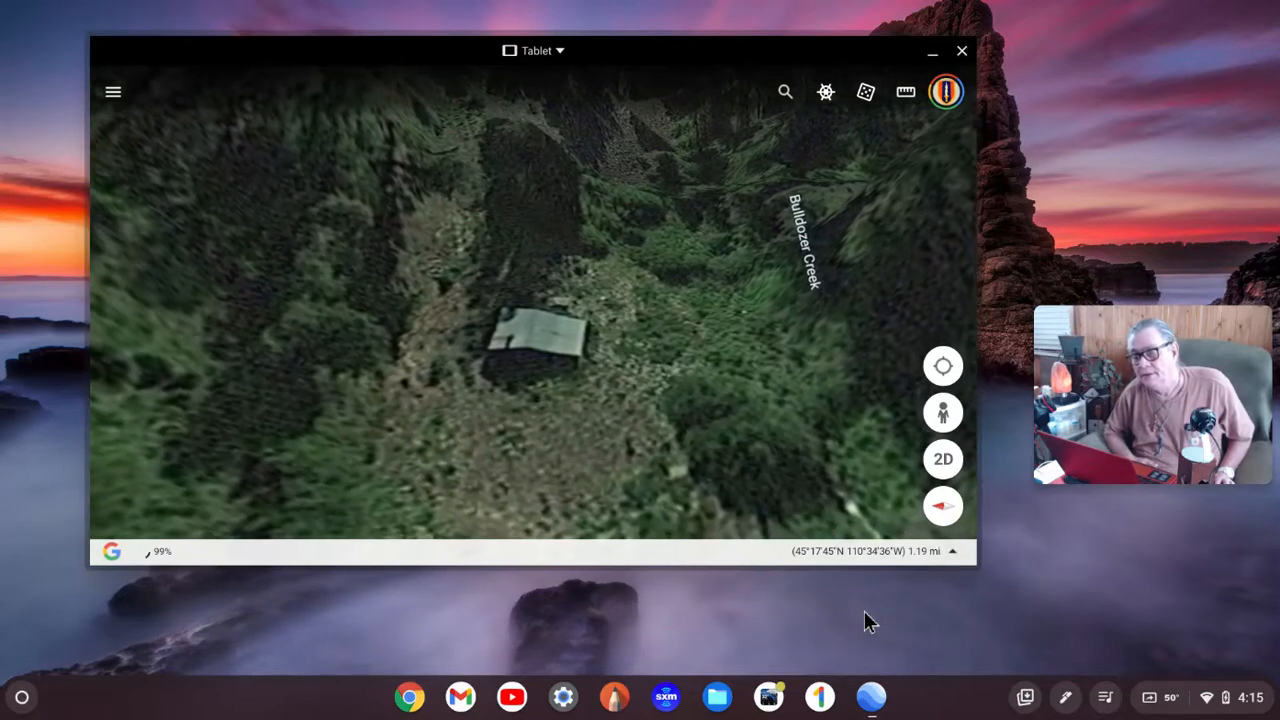
{"action": "left_click", "coordinate": [564, 410]}
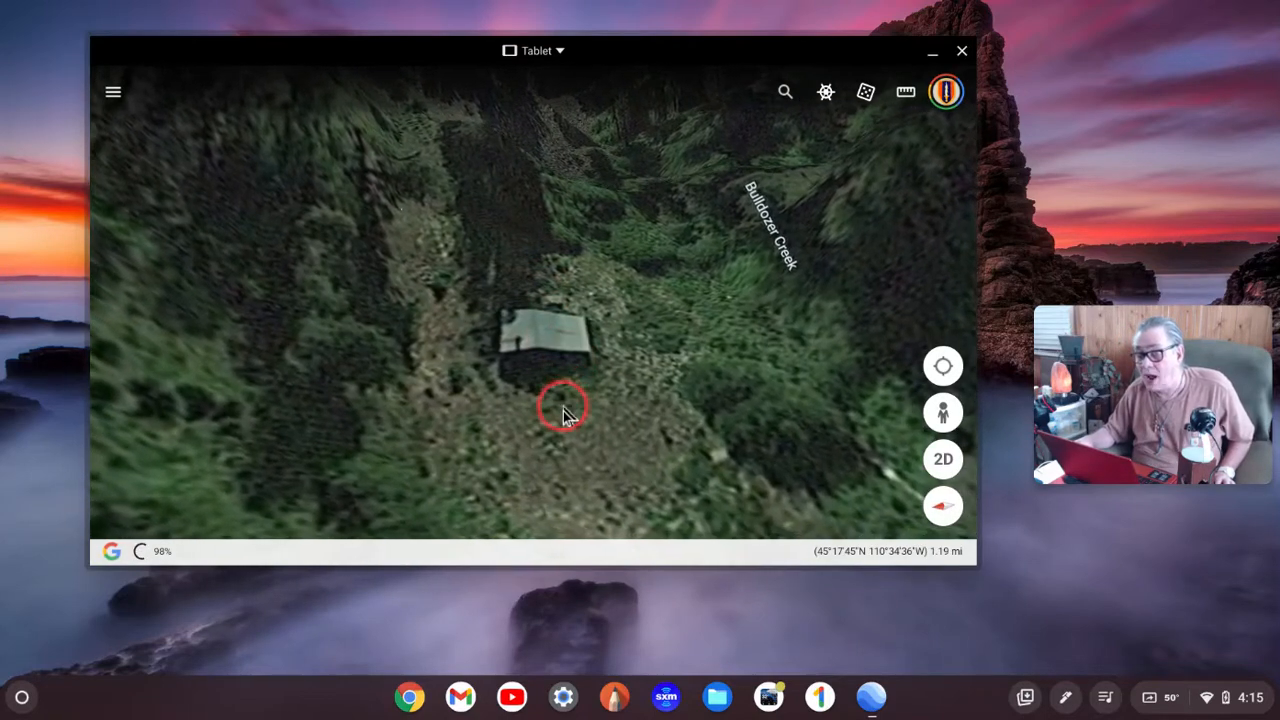
{"action": "left_click", "coordinate": [562, 412]}
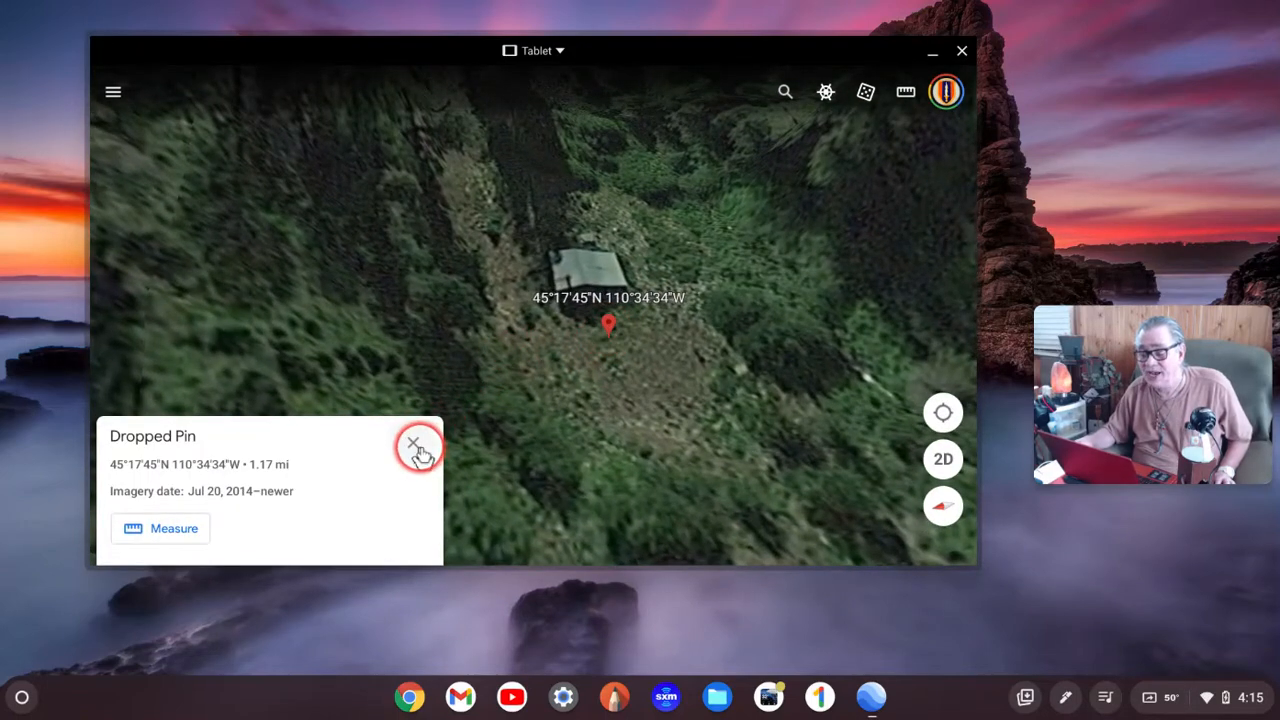
{"action": "left_click", "coordinate": [414, 452]}
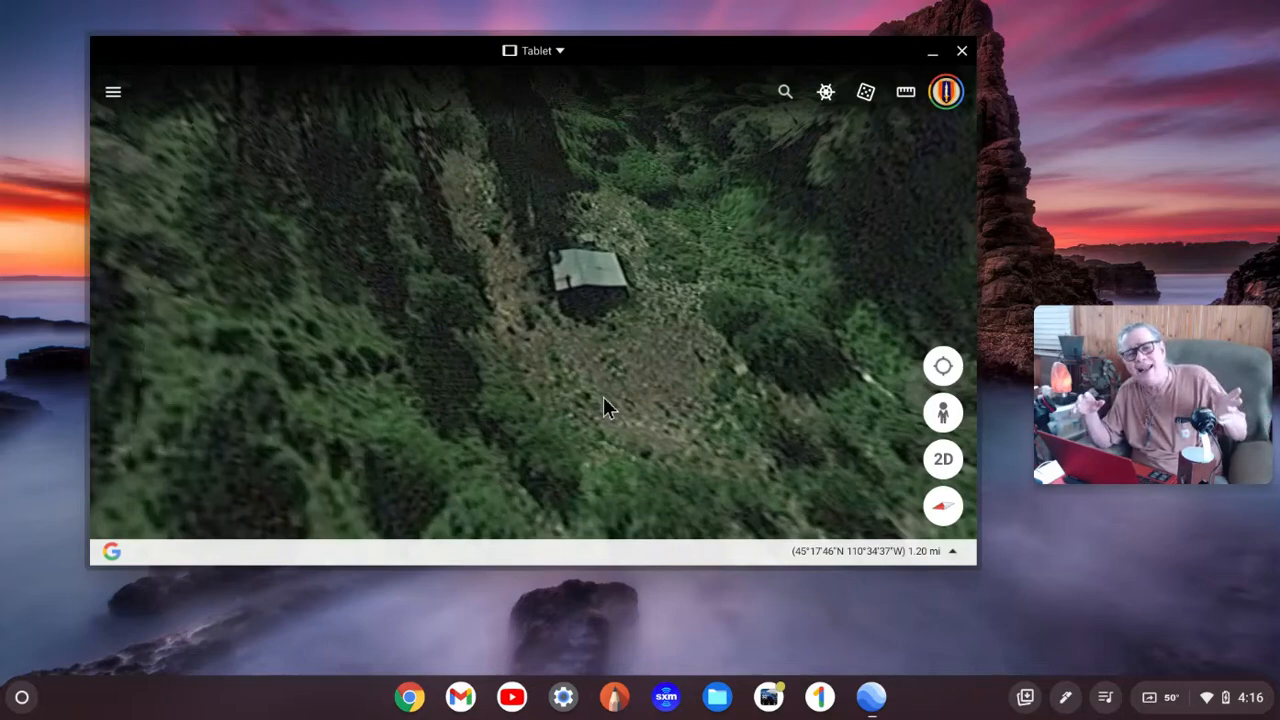
{"action": "mouse_move", "coordinate": [514, 307]}
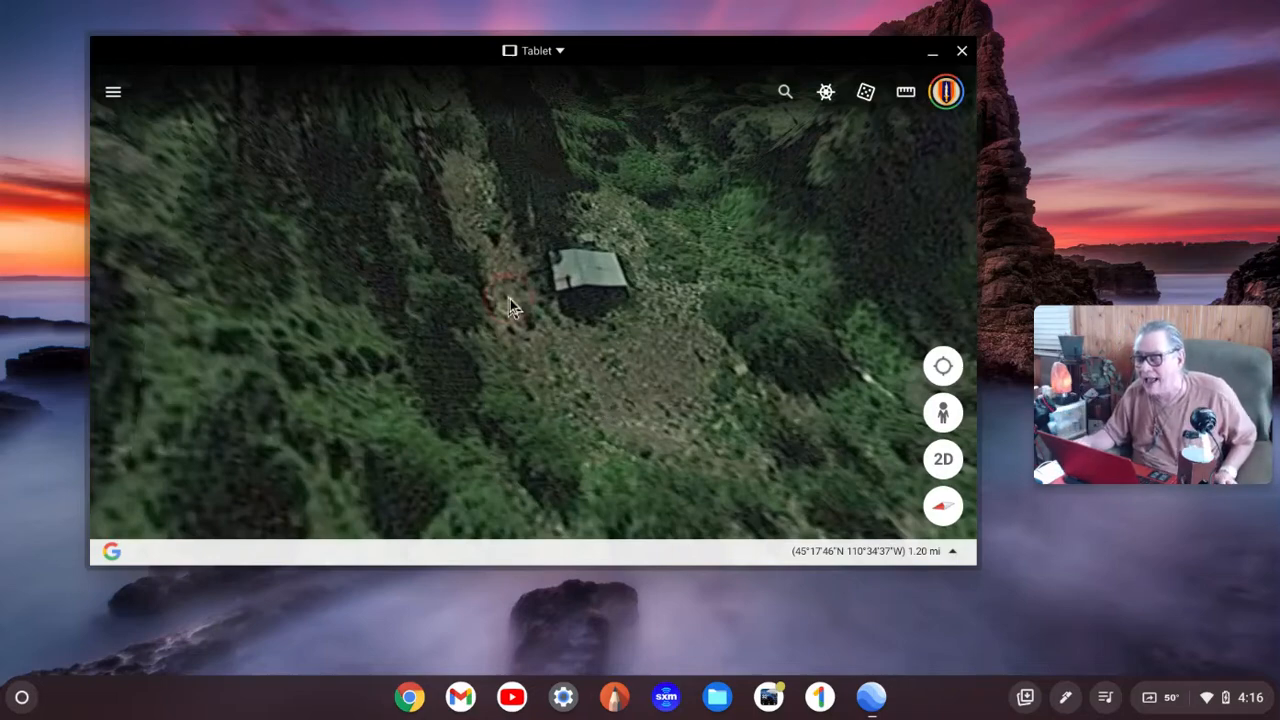
{"action": "left_click", "coordinate": [575, 422]}
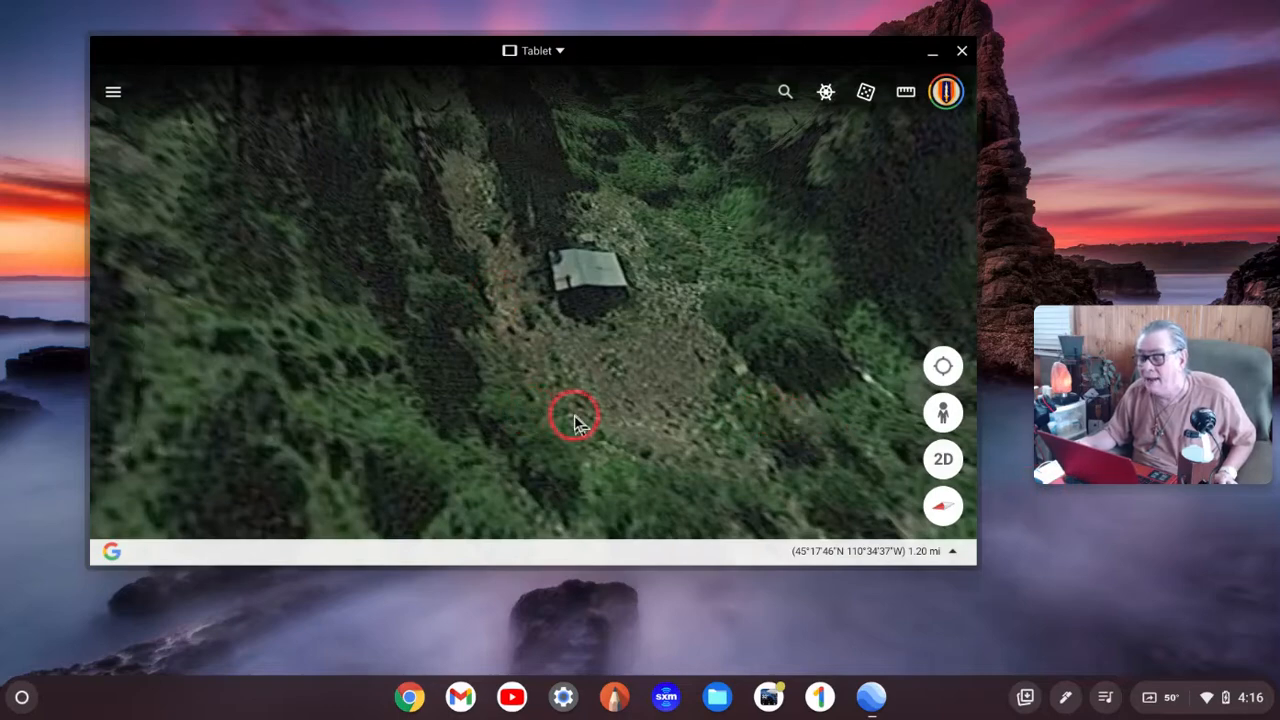
{"action": "mouse_move", "coordinate": [913, 483]}
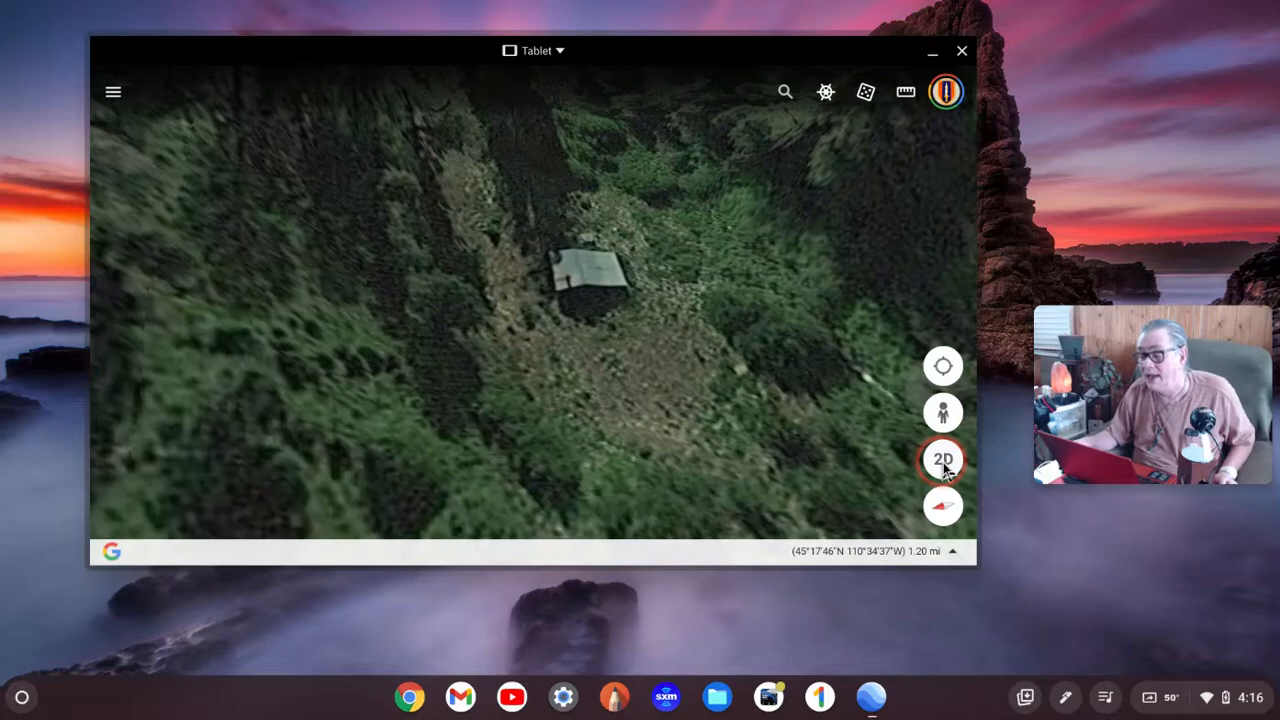
{"action": "left_click", "coordinate": [942, 459]}
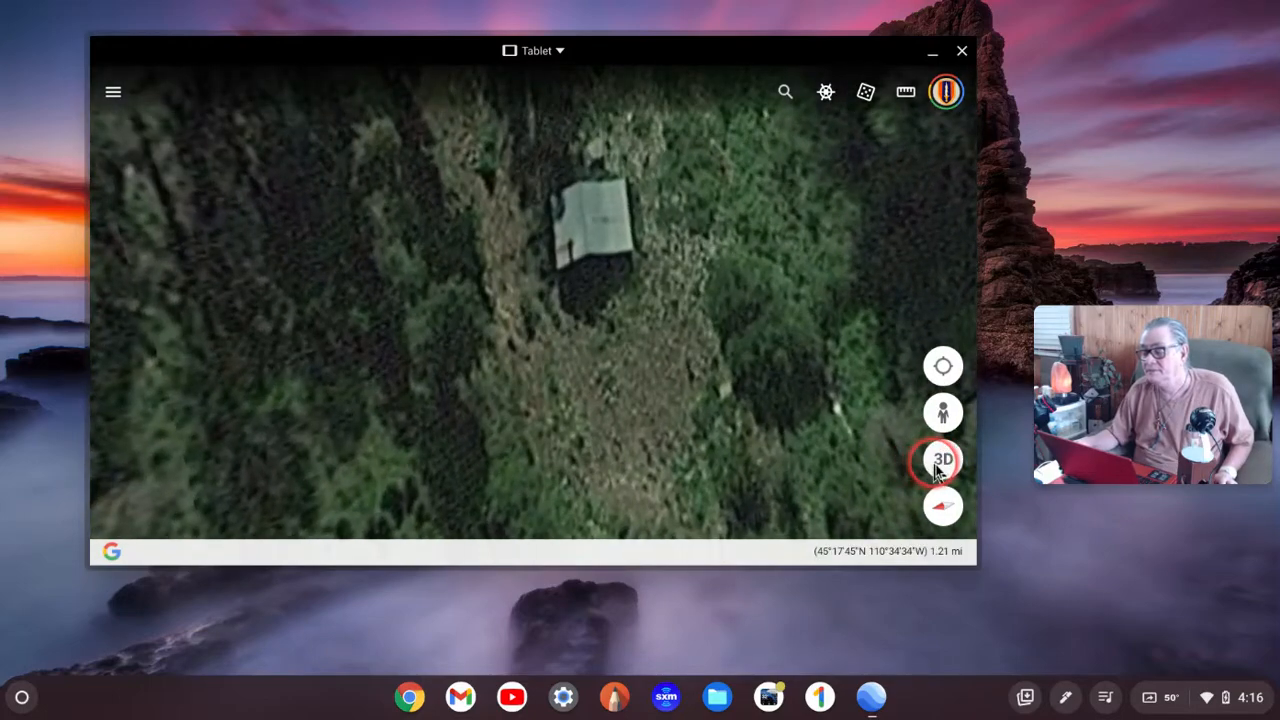
{"action": "left_click", "coordinate": [942, 459]}
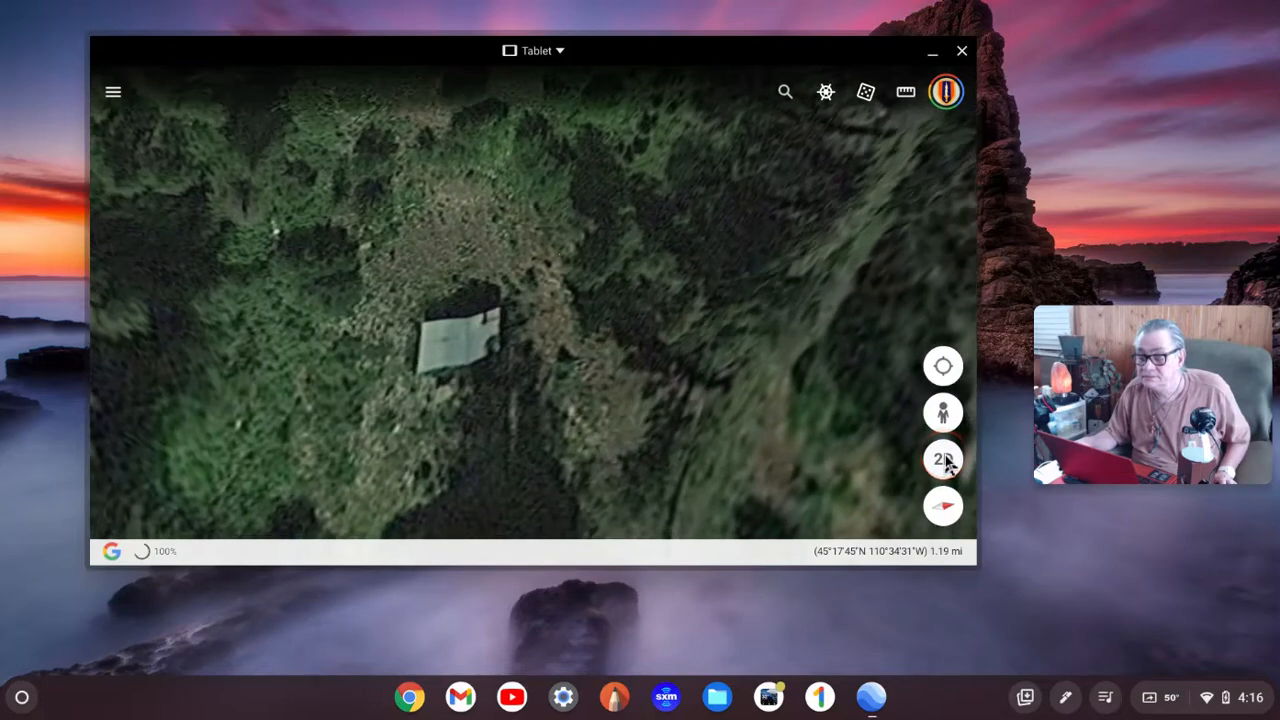
{"action": "left_click", "coordinate": [943, 459]}
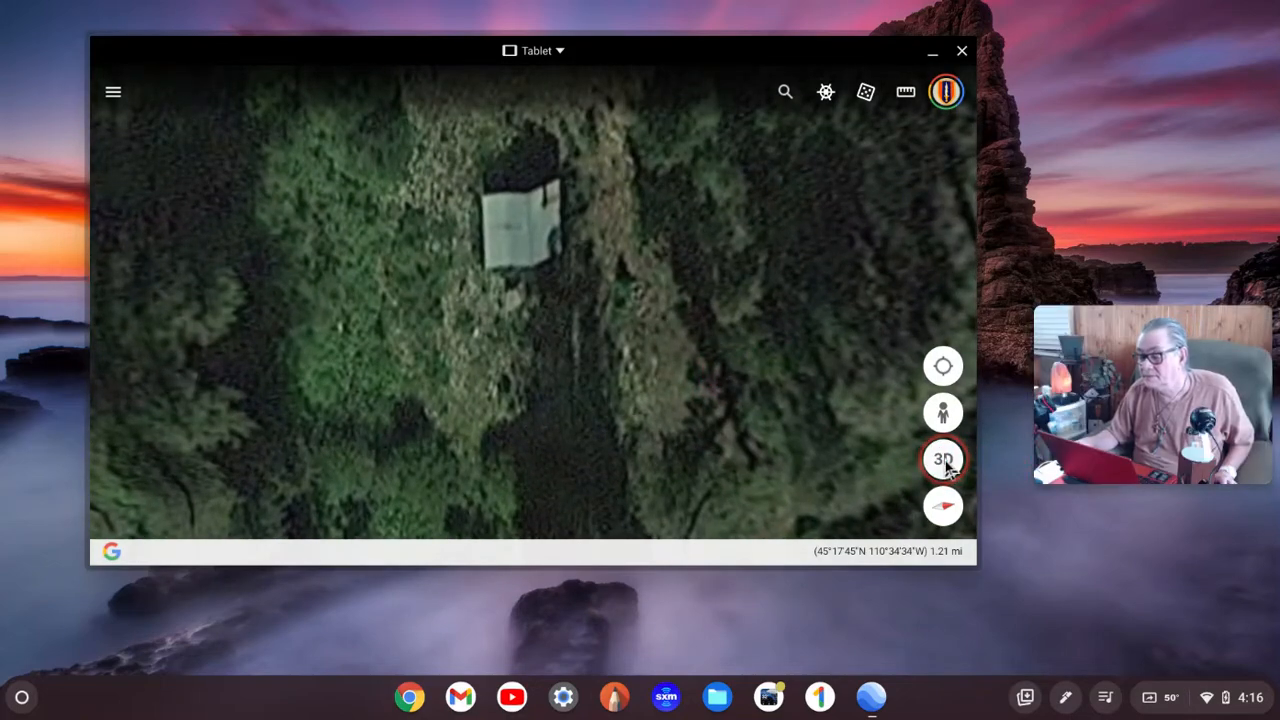
{"action": "left_click", "coordinate": [942, 459]}
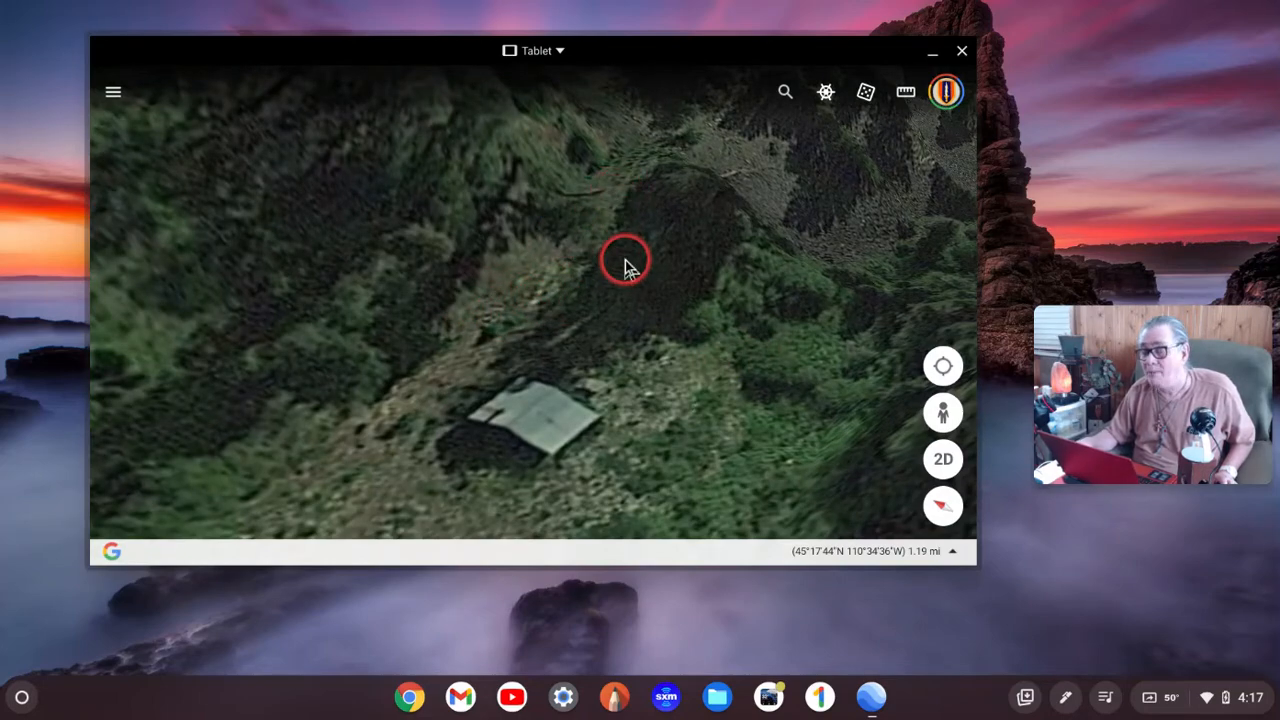
Pan the 3D view uphill past the cabin to the forested ridgeline
{"action": "left_click_drag", "start_coordinate": [625, 260], "coordinate": [603, 307]}
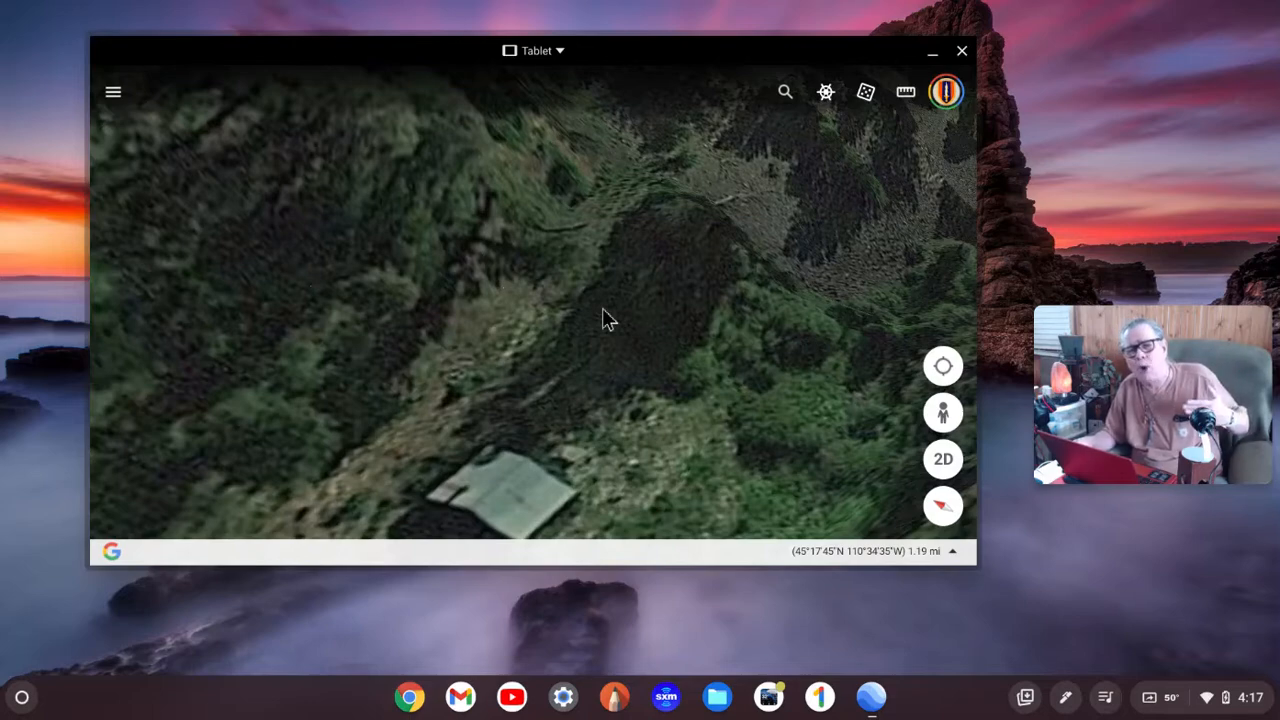
{"action": "left_click", "coordinate": [599, 308]}
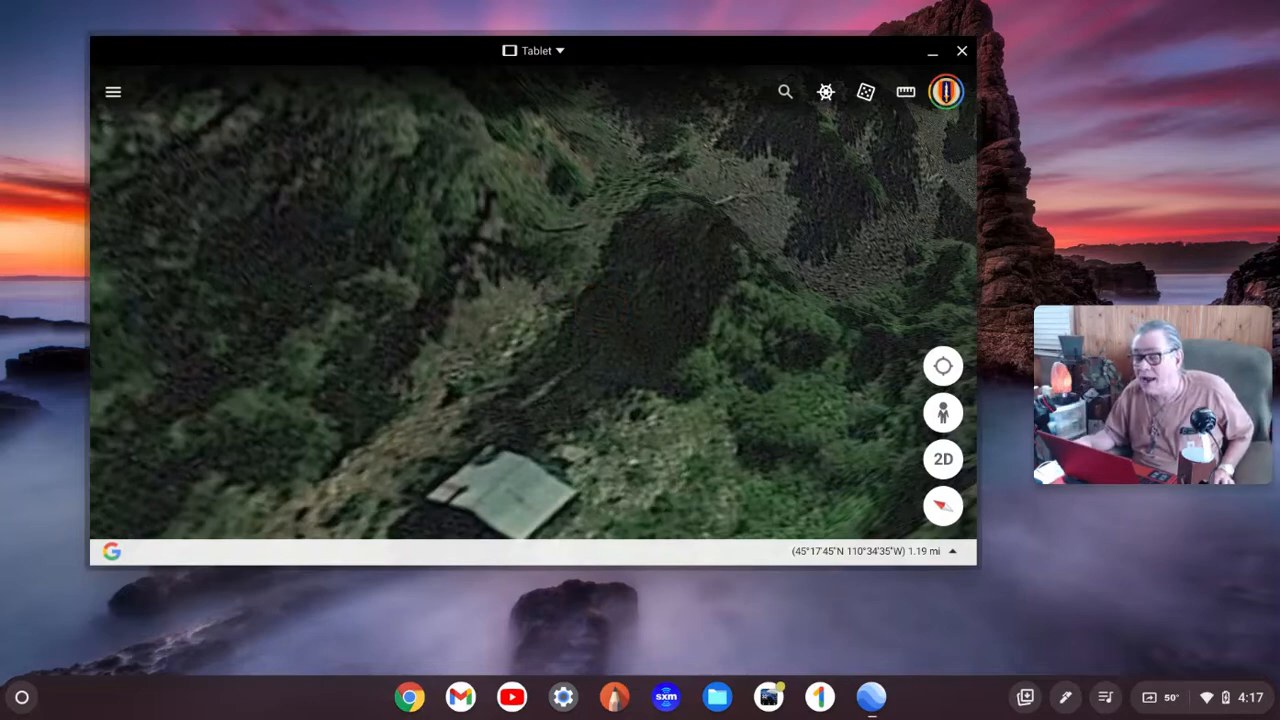
{"action": "left_click", "coordinate": [535, 352]}
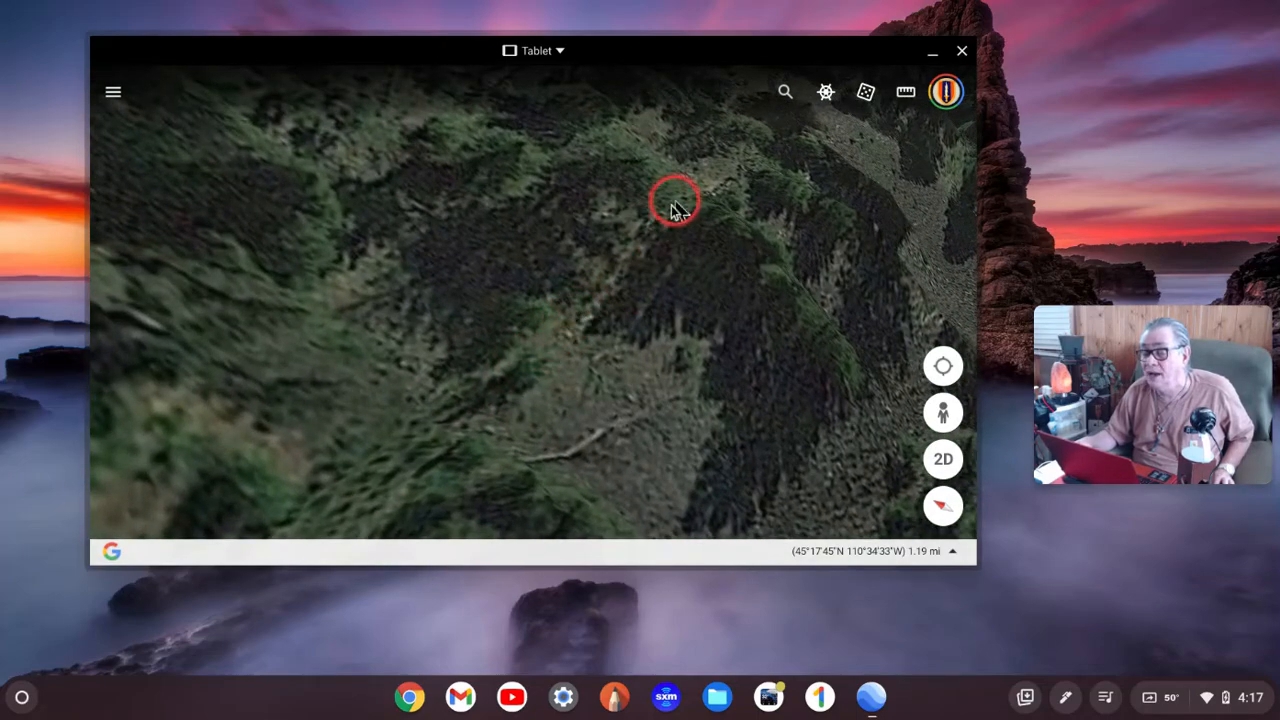
Pan across the ridge to the winding dirt trail on the patchy forested slope
{"action": "left_click_drag", "start_coordinate": [675, 200], "coordinate": [550, 310]}
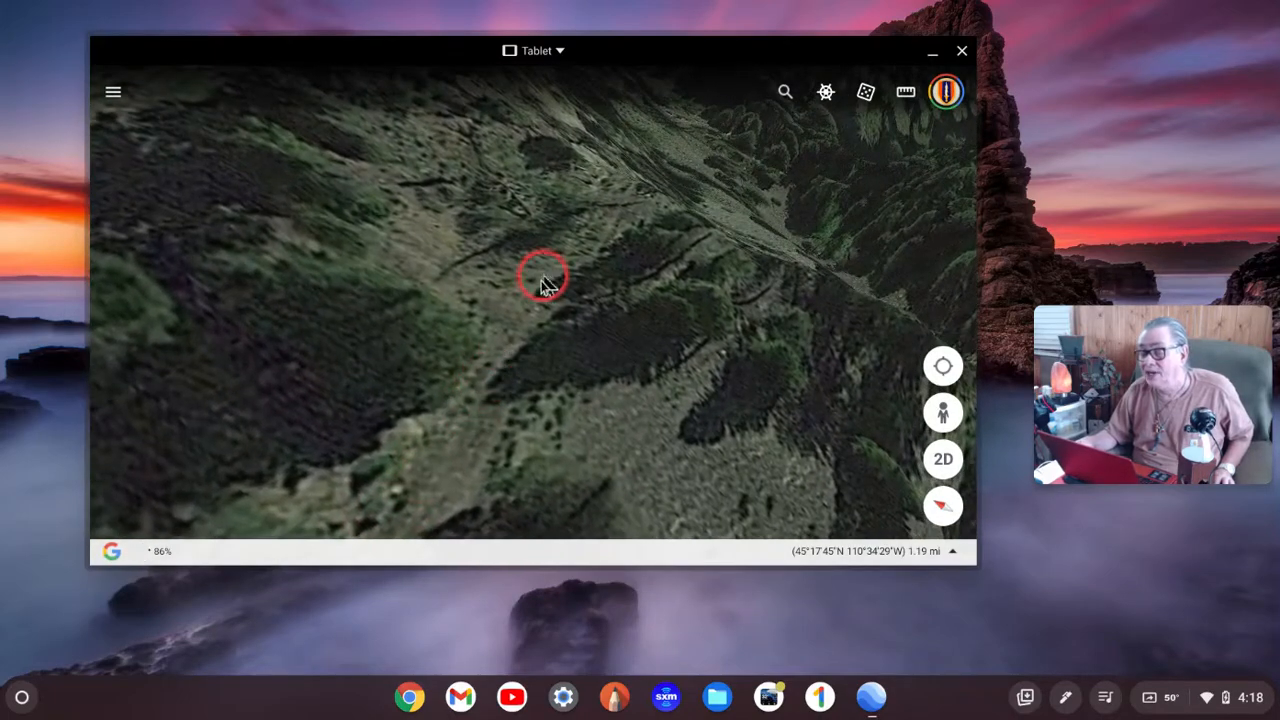
{"action": "left_click_drag", "start_coordinate": [545, 285], "coordinate": [385, 390]}
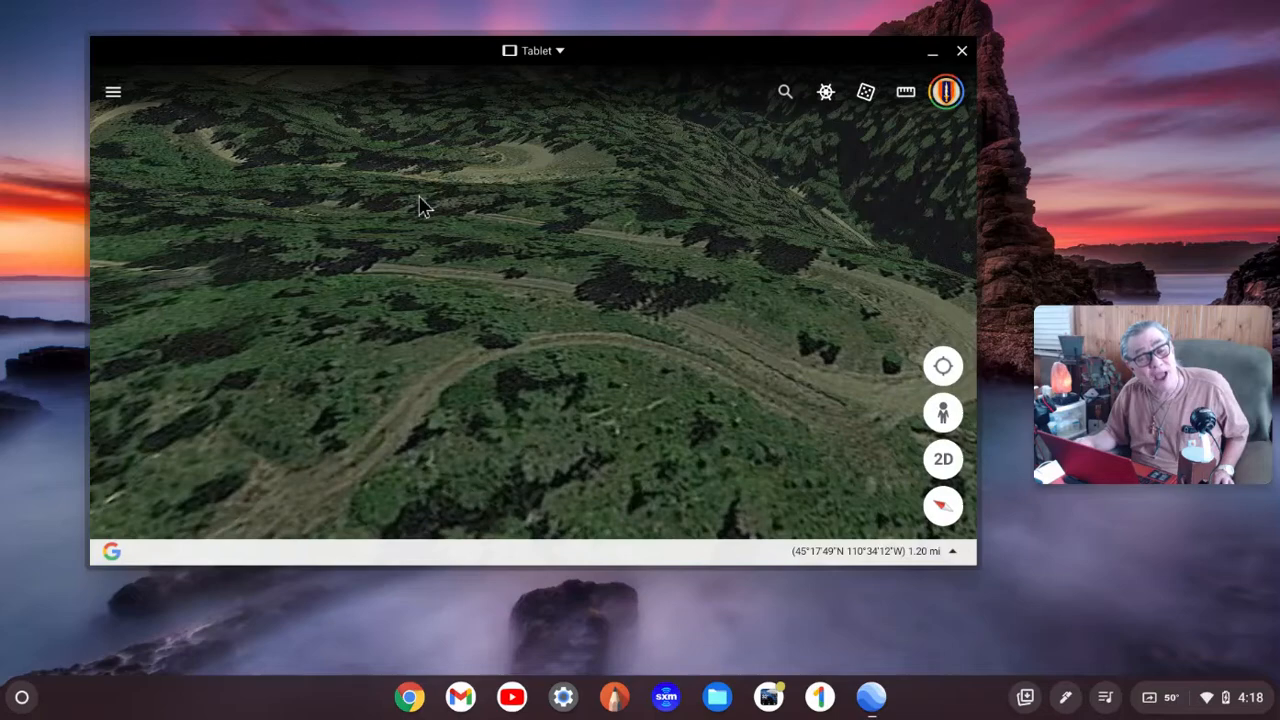
{"action": "left_click", "coordinate": [406, 196]}
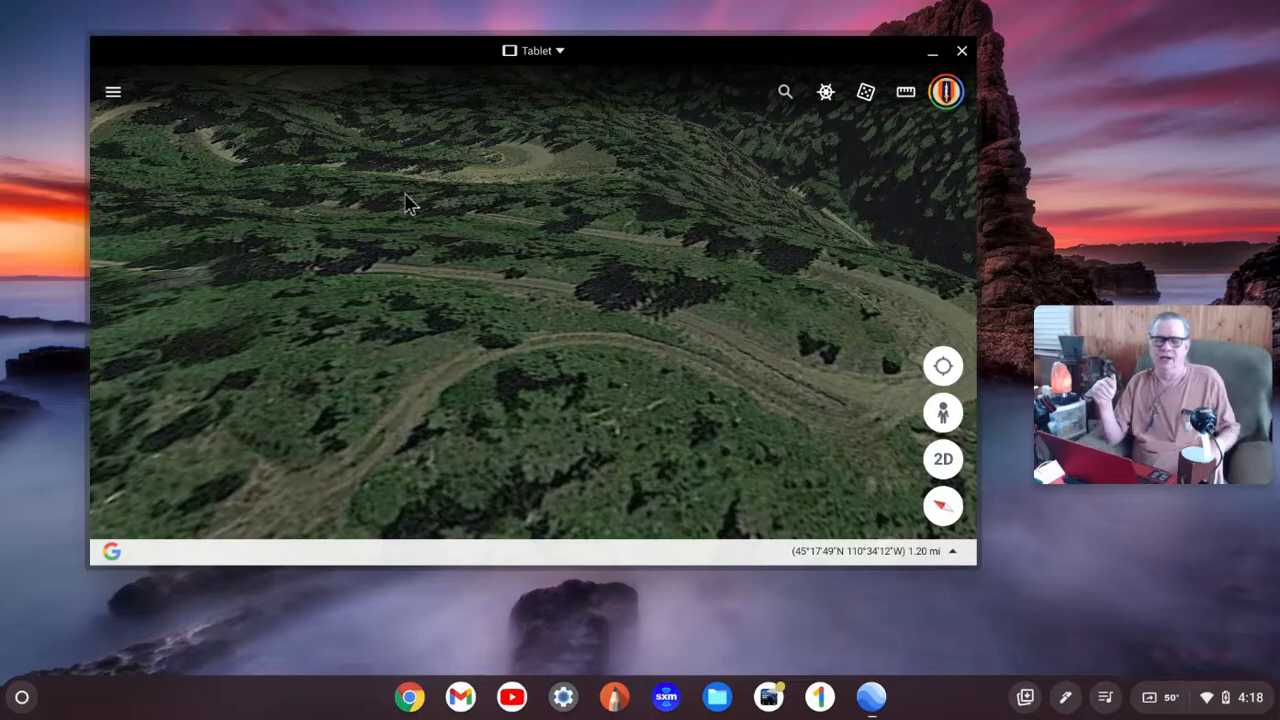
{"action": "left_click", "coordinate": [405, 192]}
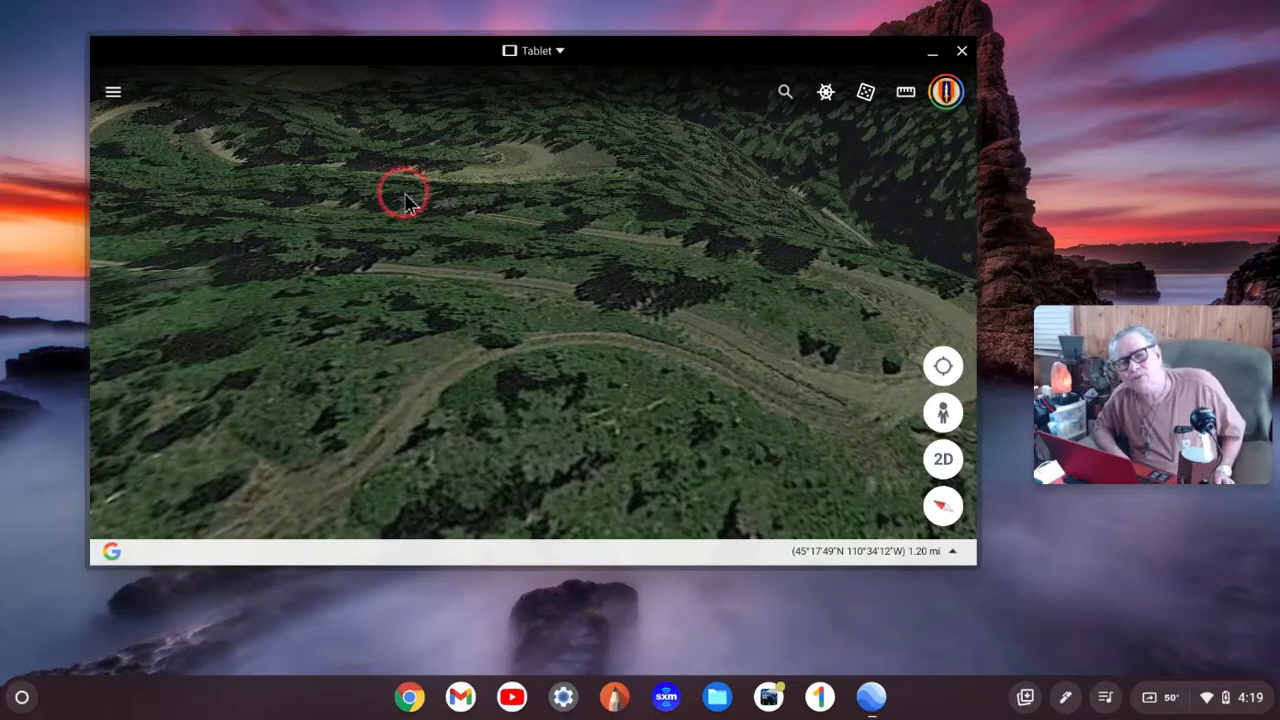
{"action": "left_click", "coordinate": [404, 192]}
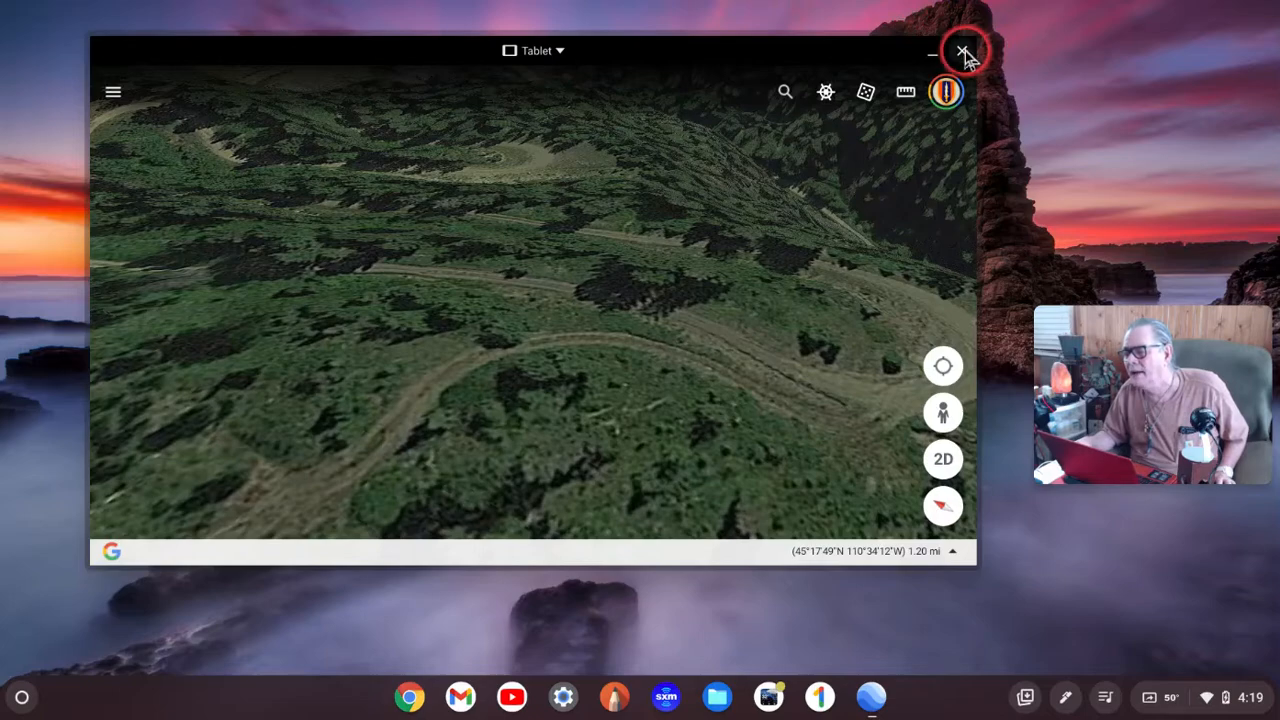
Close Google Earth and stop the screen sharing from the ChromeOS status area
{"action": "left_click", "coordinate": [965, 48]}
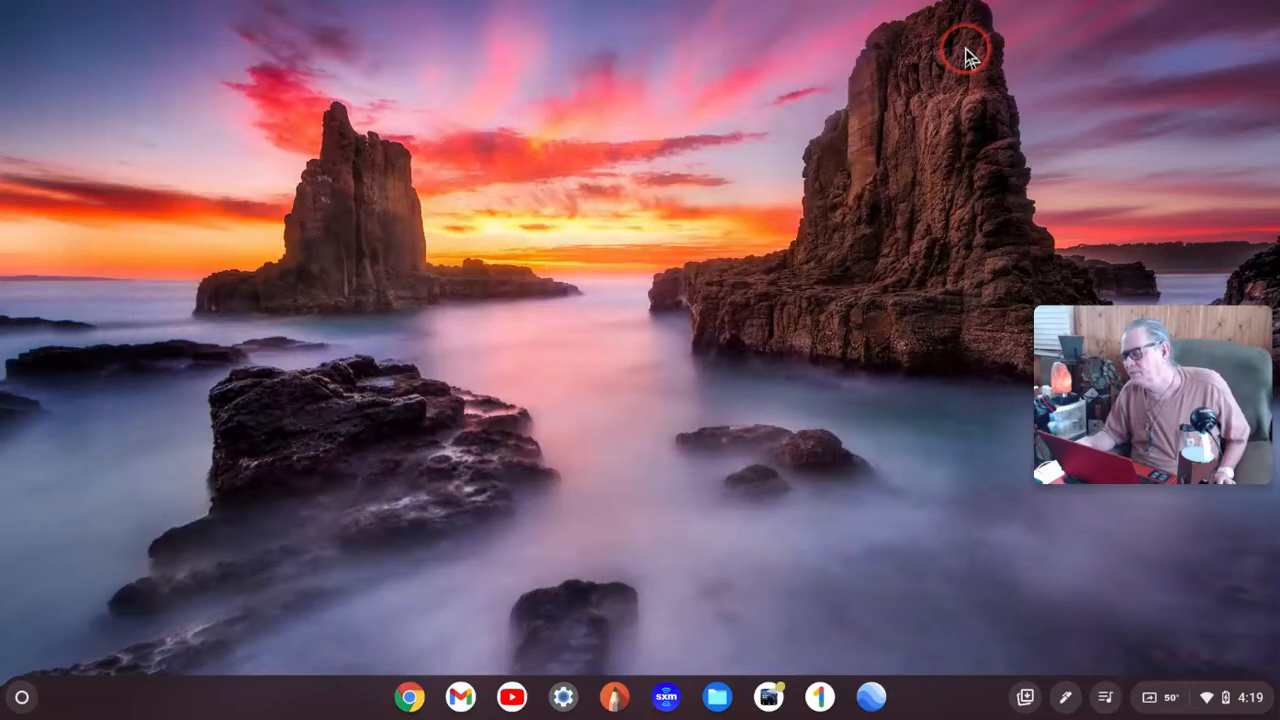
{"action": "mouse_move", "coordinate": [737, 270]}
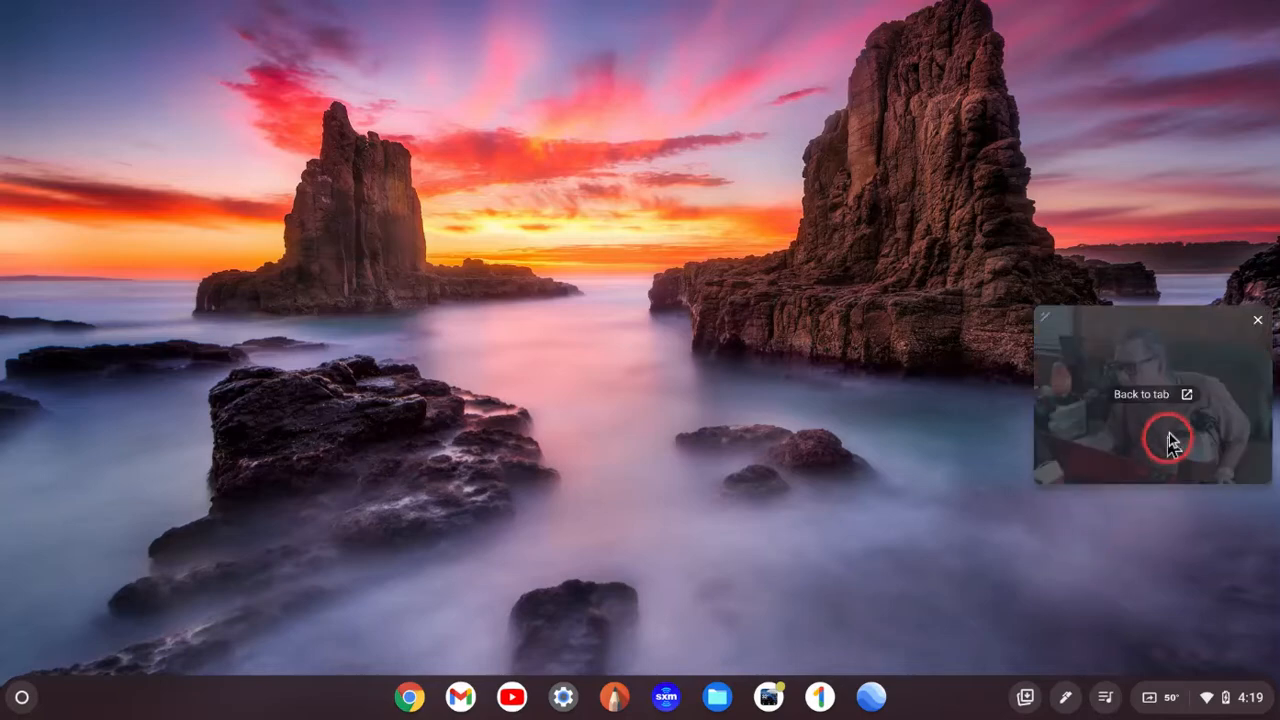
{"action": "left_click", "coordinate": [1257, 319]}
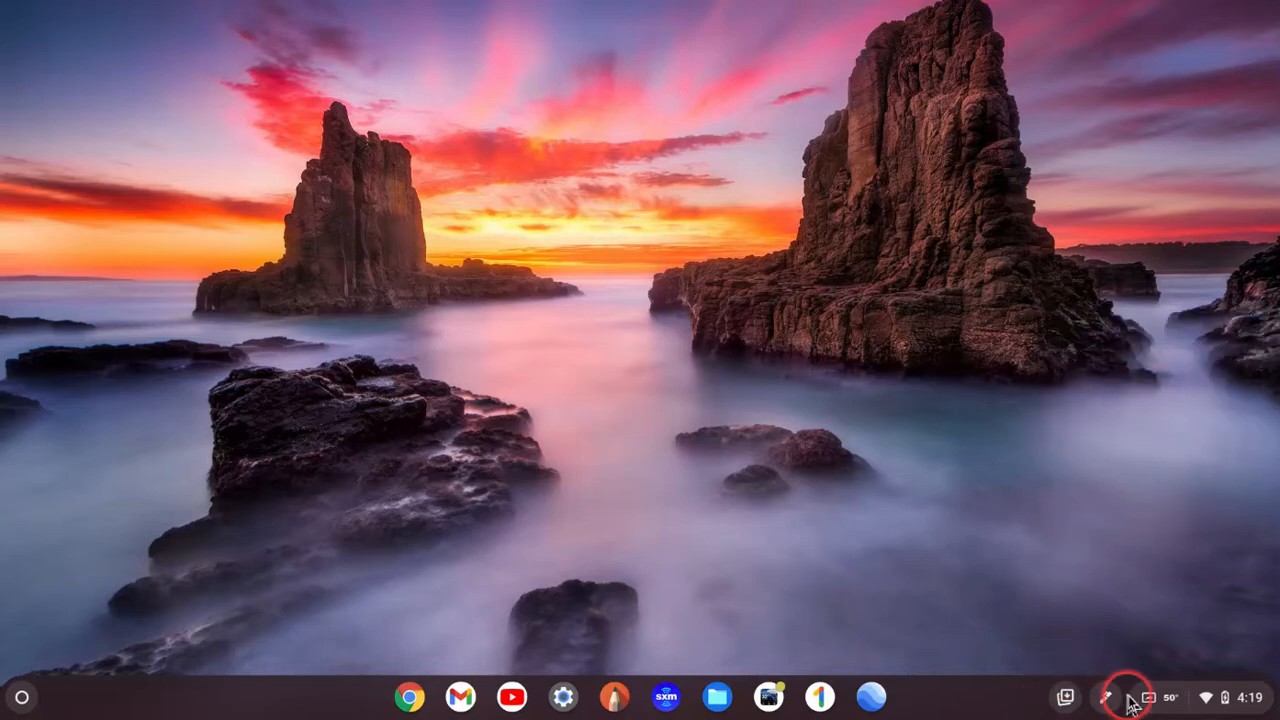
{"action": "left_click", "coordinate": [1170, 696]}
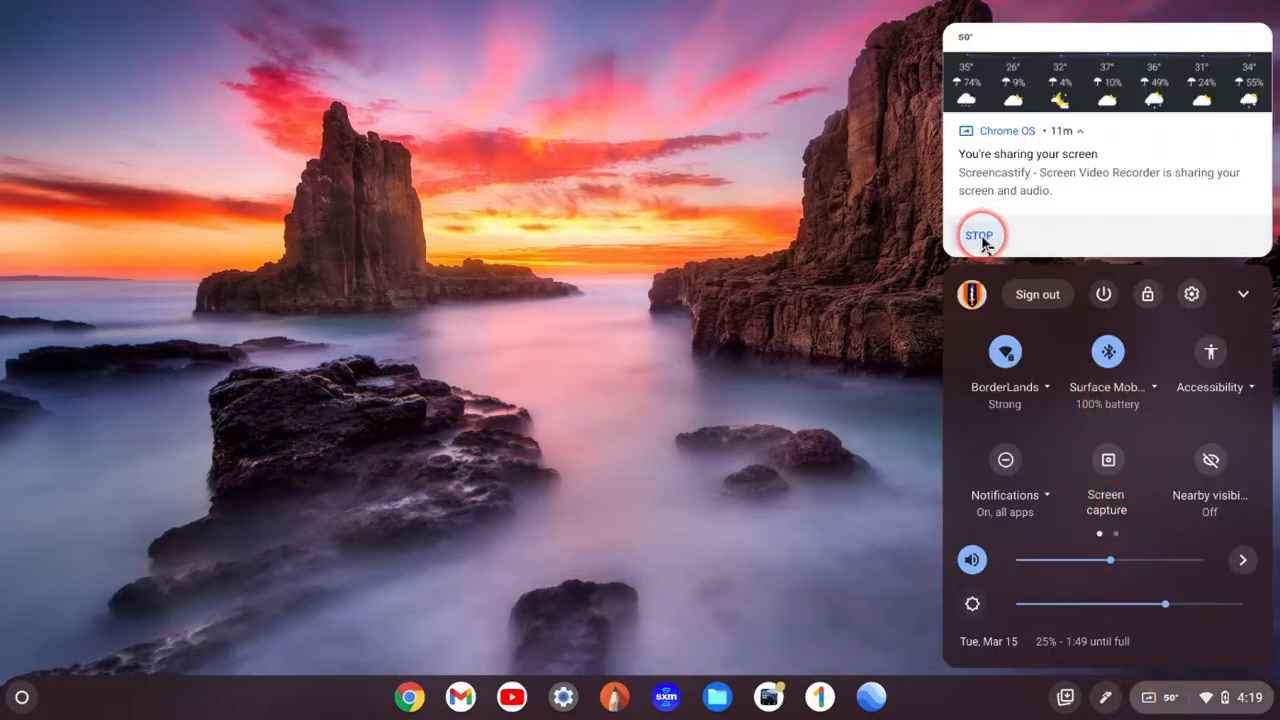
{"action": "left_click", "coordinate": [981, 235]}
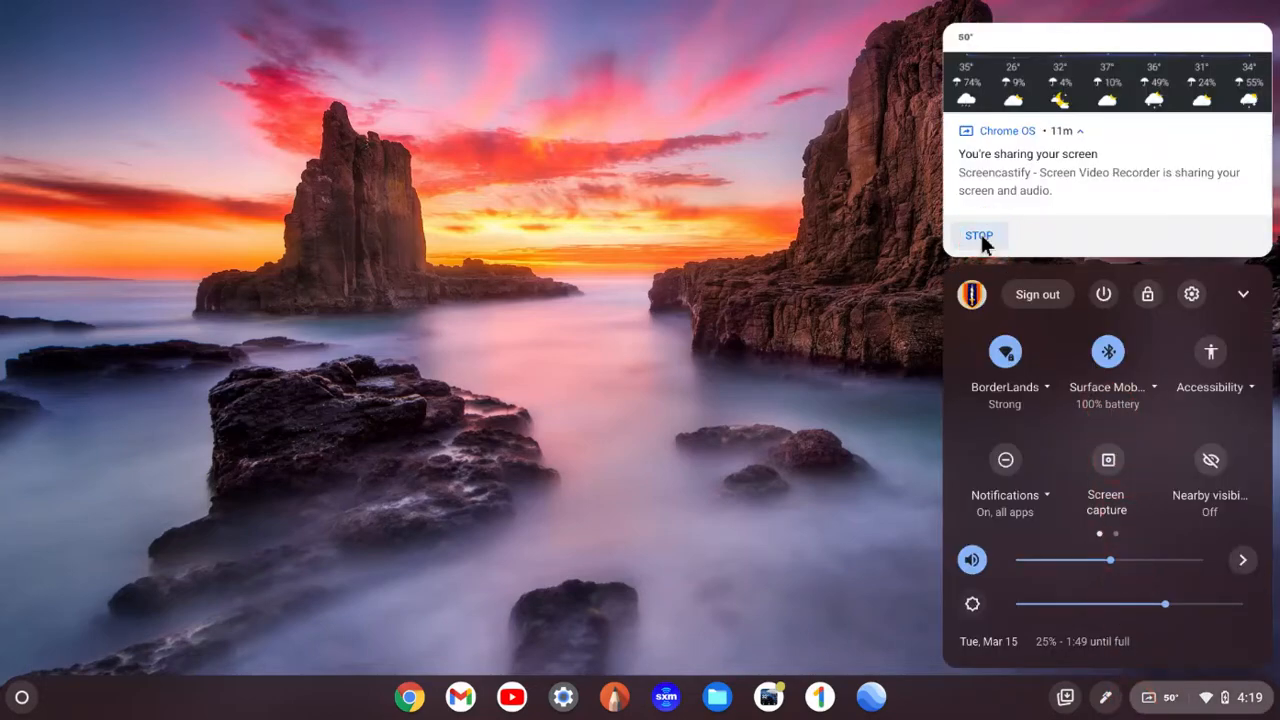